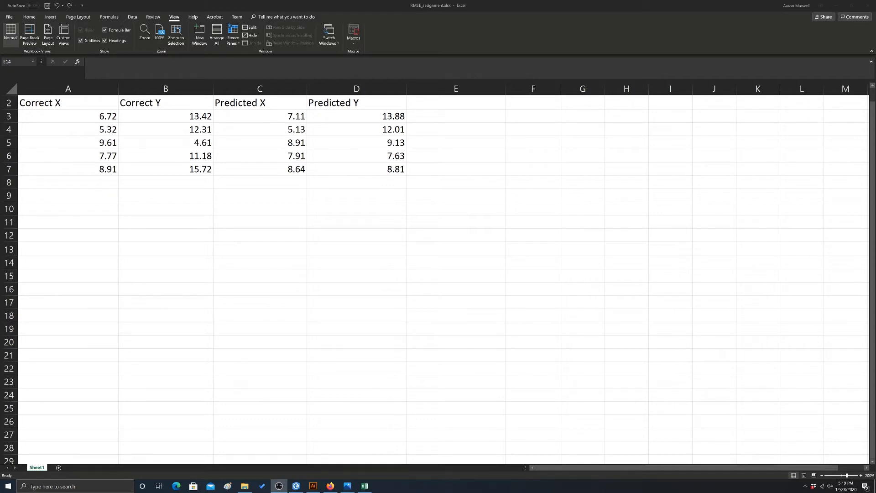
mouse_move(744, 106)
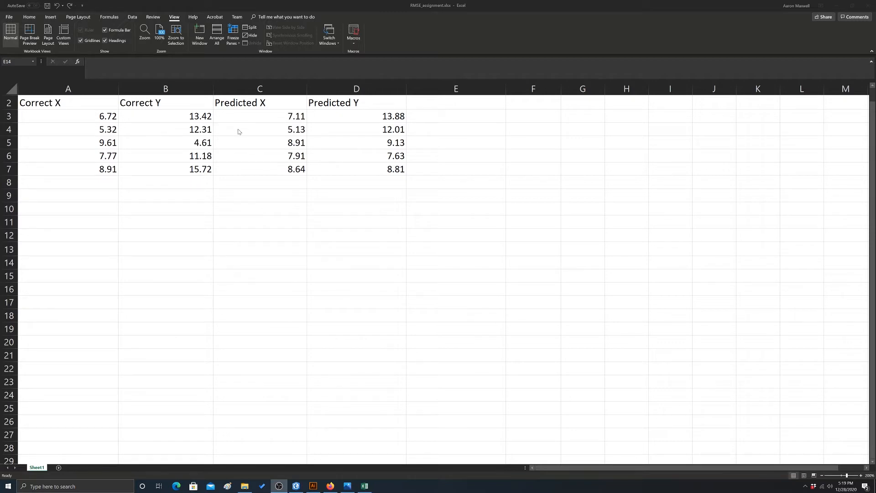
mouse_move(238, 141)
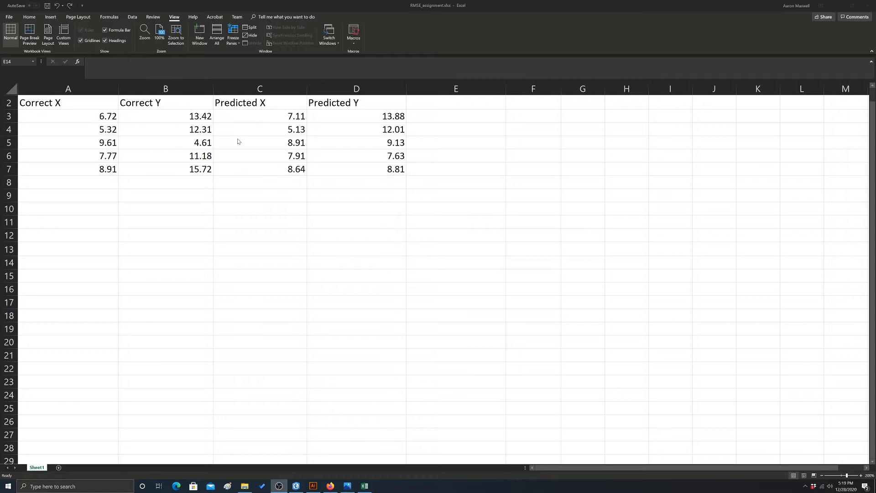
mouse_move(231, 154)
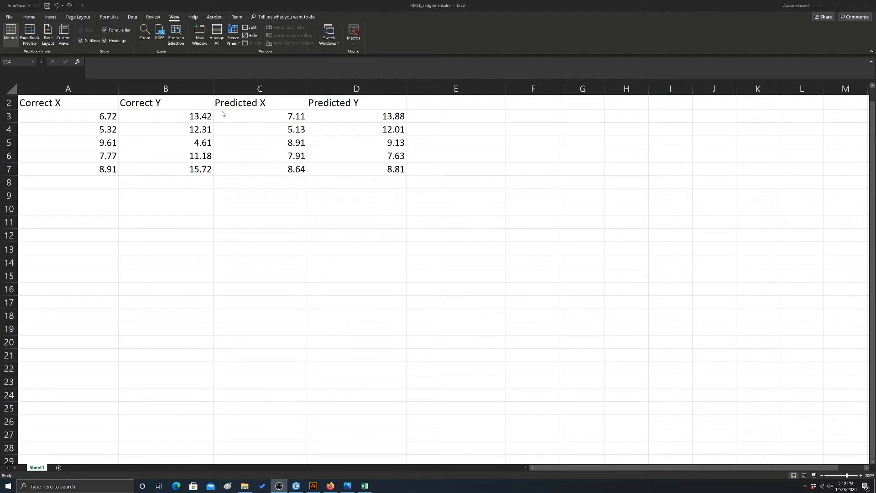
mouse_move(226, 126)
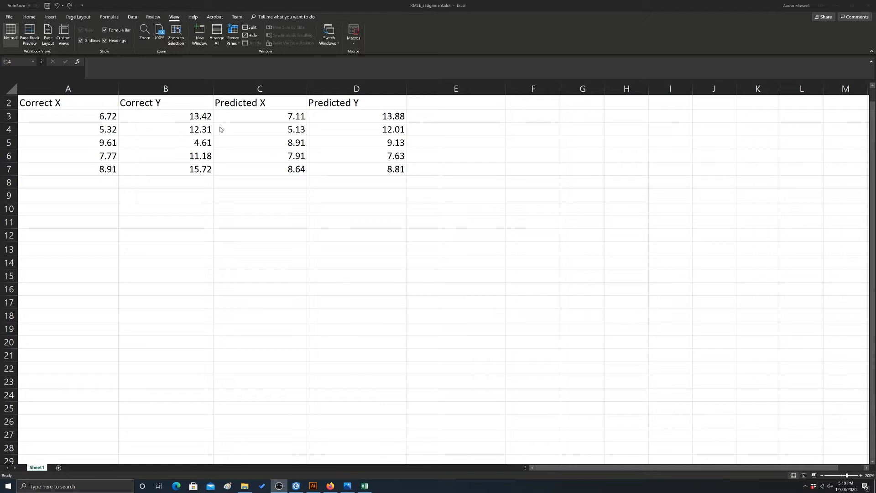
mouse_move(55, 120)
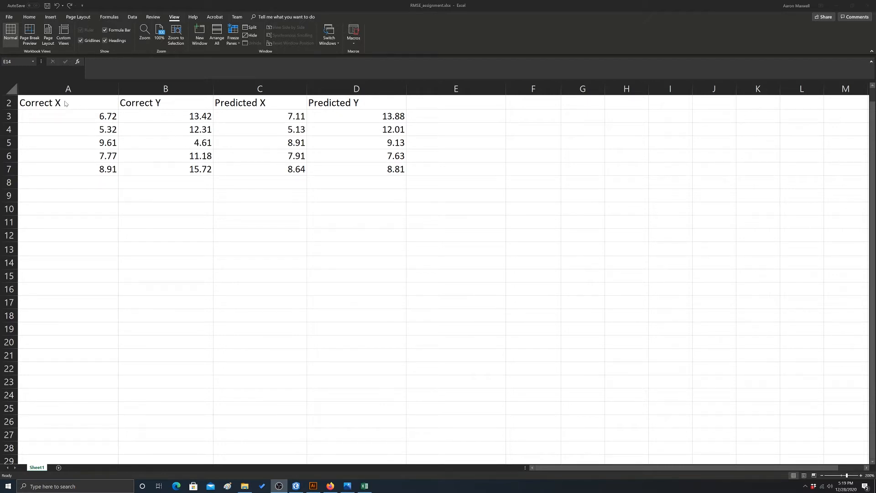
- Label E2 'Residual X' and F2 'Residual Y' beside the Predicted Y column
click(146, 102)
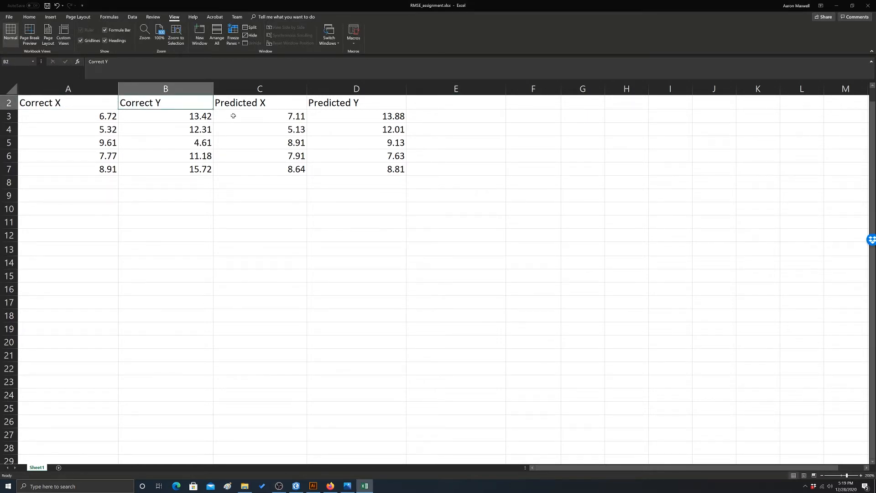
mouse_move(233, 117)
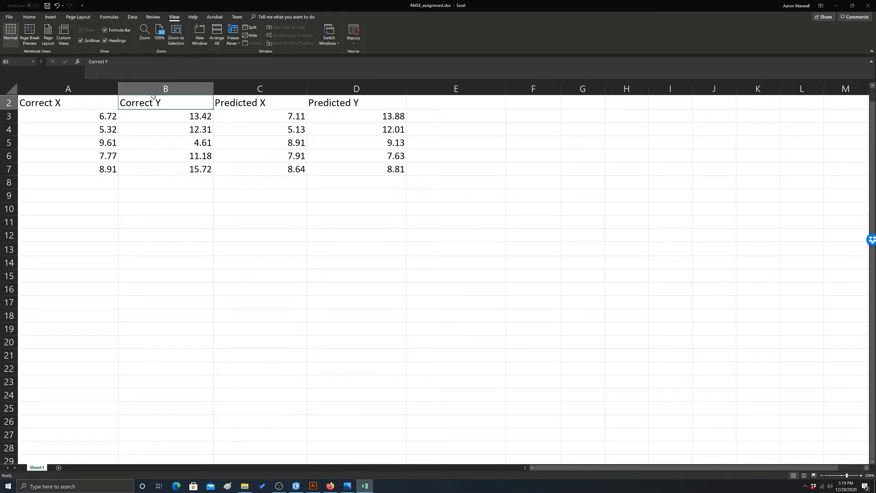
mouse_move(314, 116)
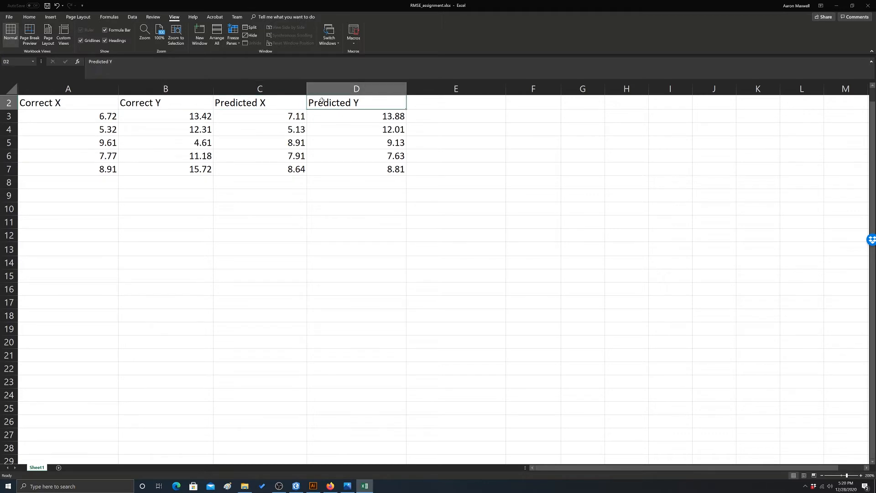
mouse_move(272, 118)
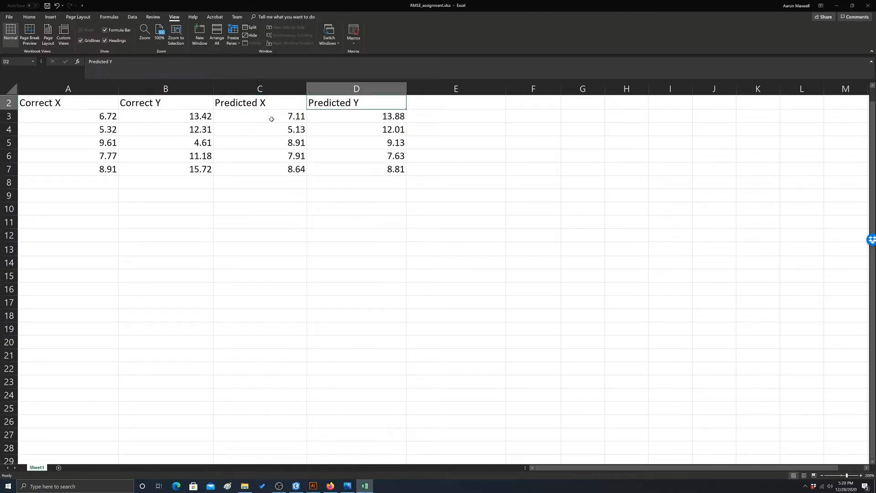
mouse_move(278, 122)
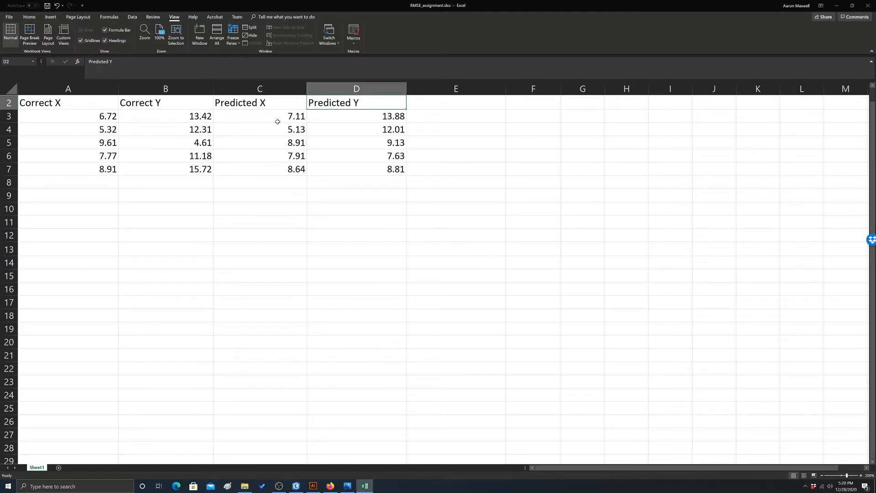
click(277, 117)
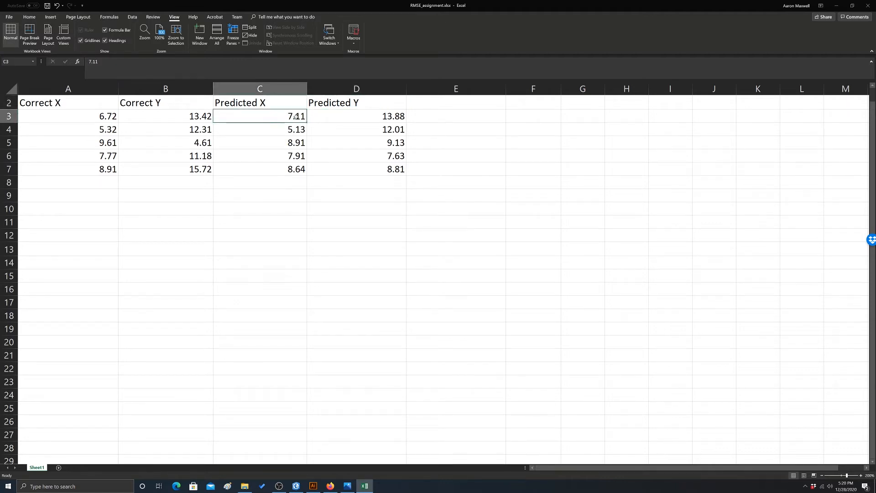
mouse_move(97, 113)
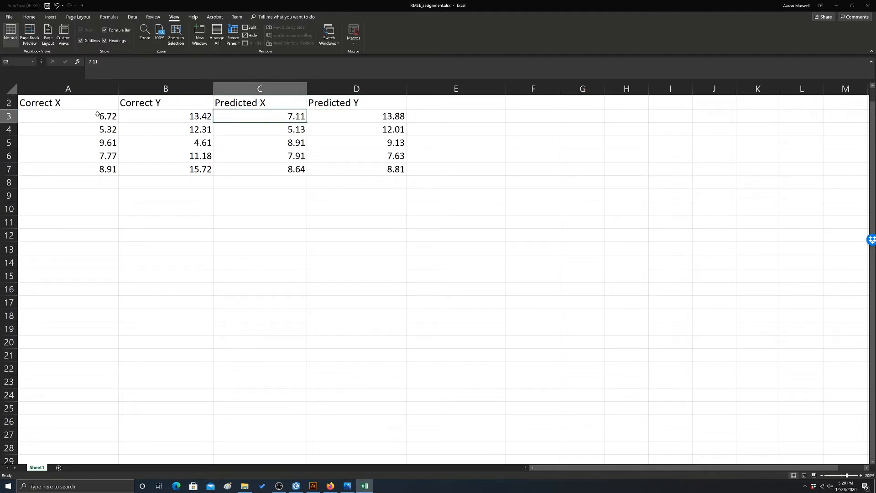
click(379, 116)
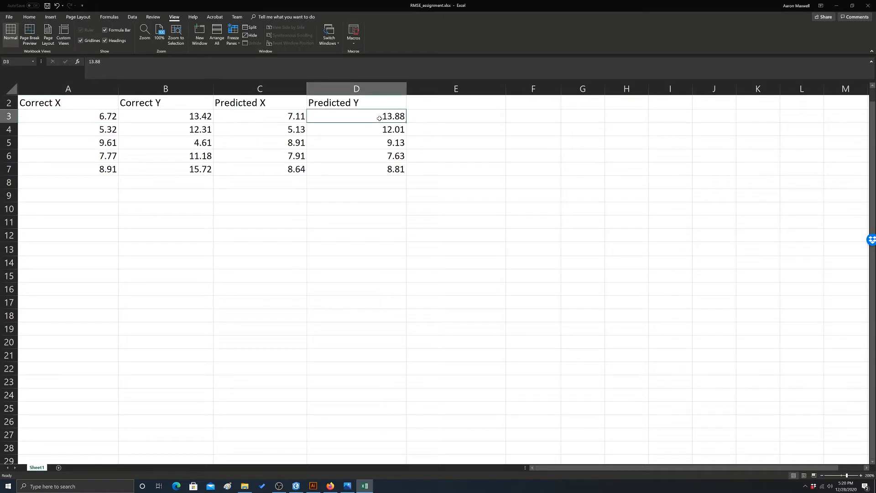
click(183, 116)
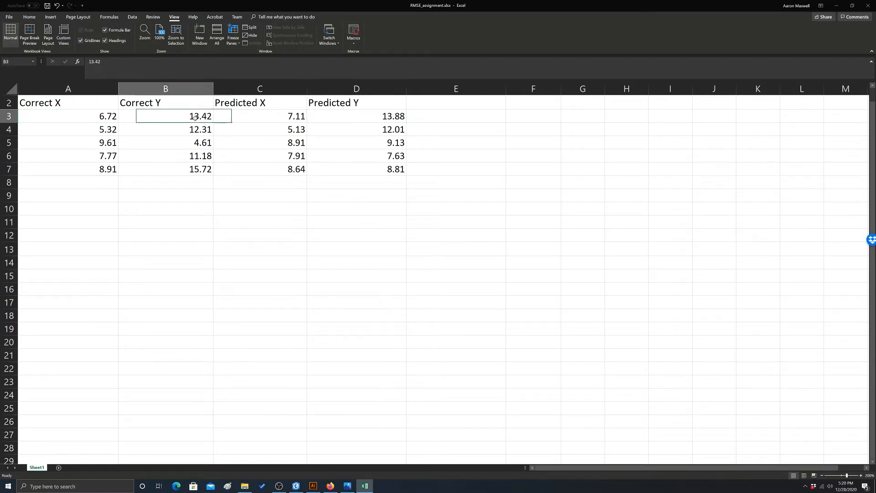
click(456, 130)
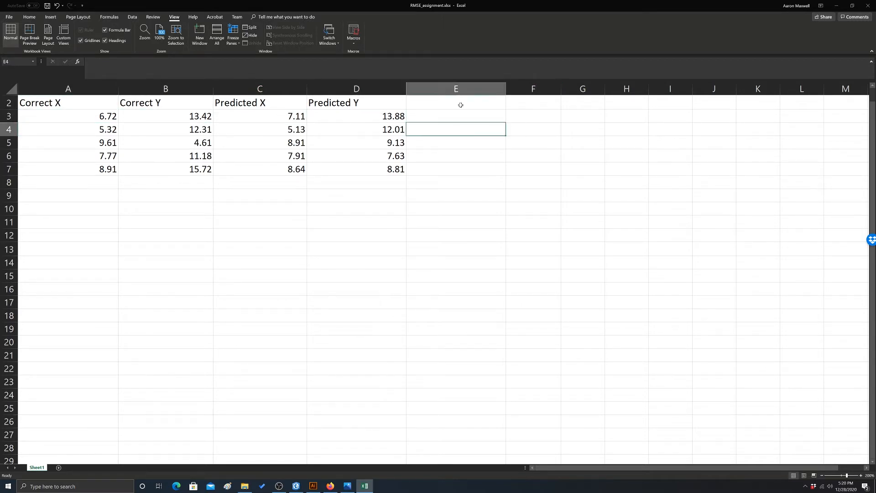
click(456, 102)
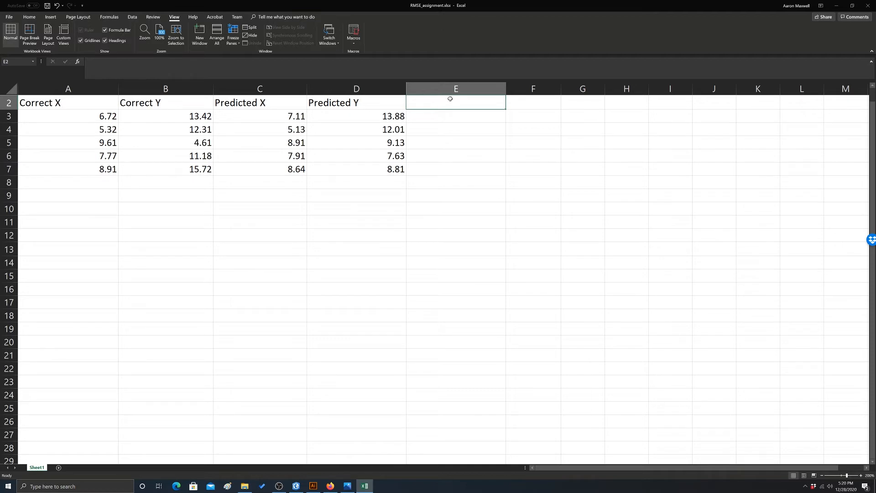
text(Res)
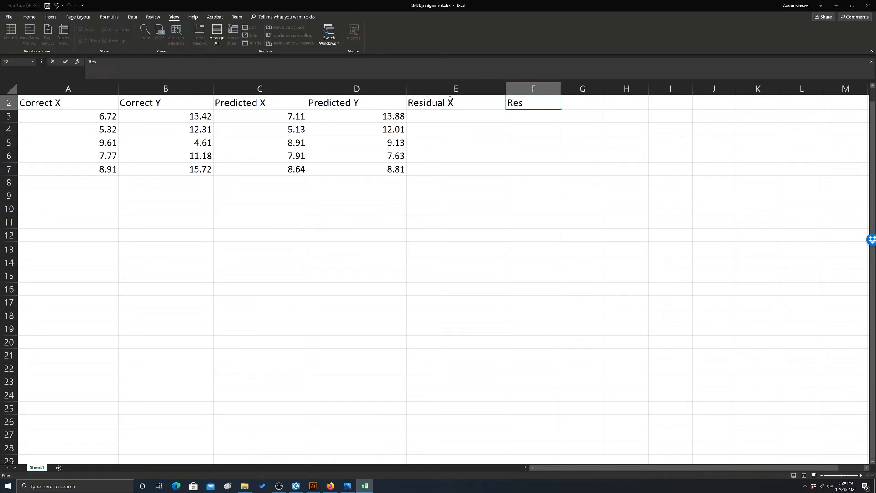
text(isual Y)
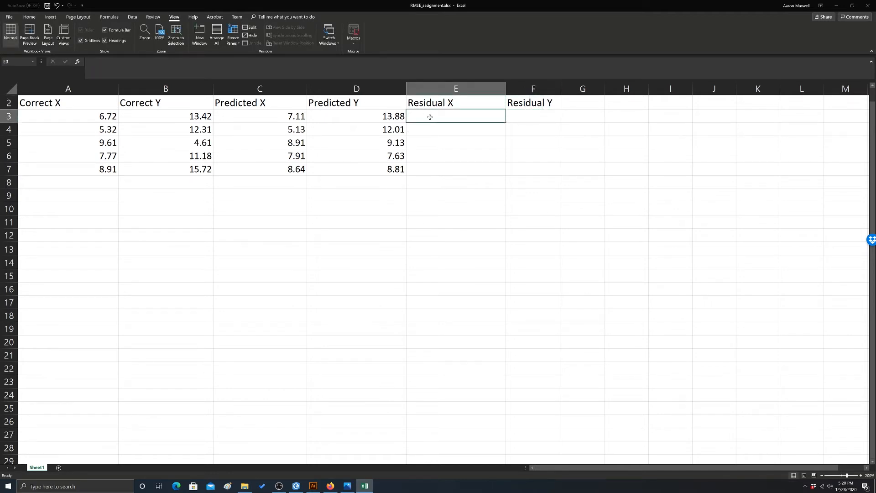
- Enter =A3-C3 in E3 and fill it down to E7 for all five Residual X values
click(69, 117)
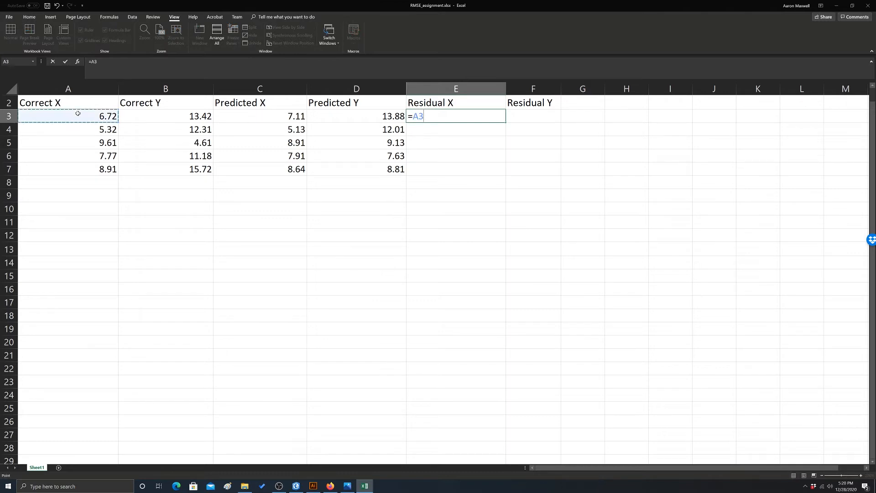
text(-)
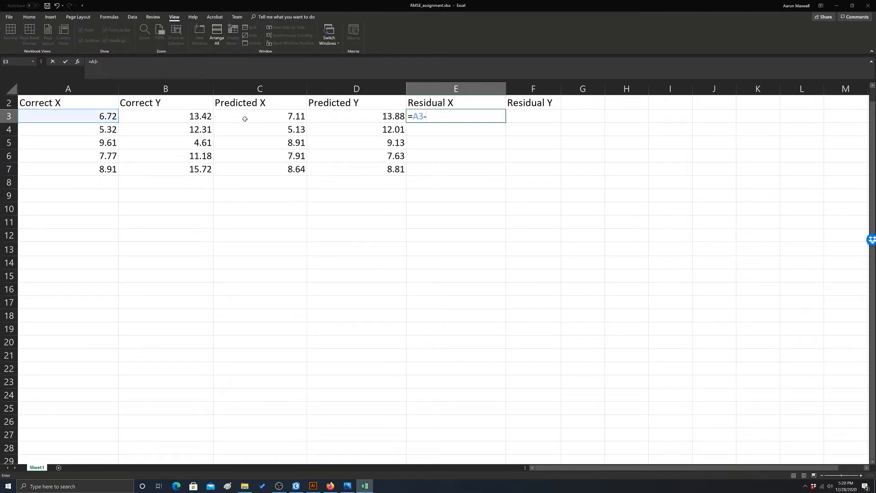
click(259, 116)
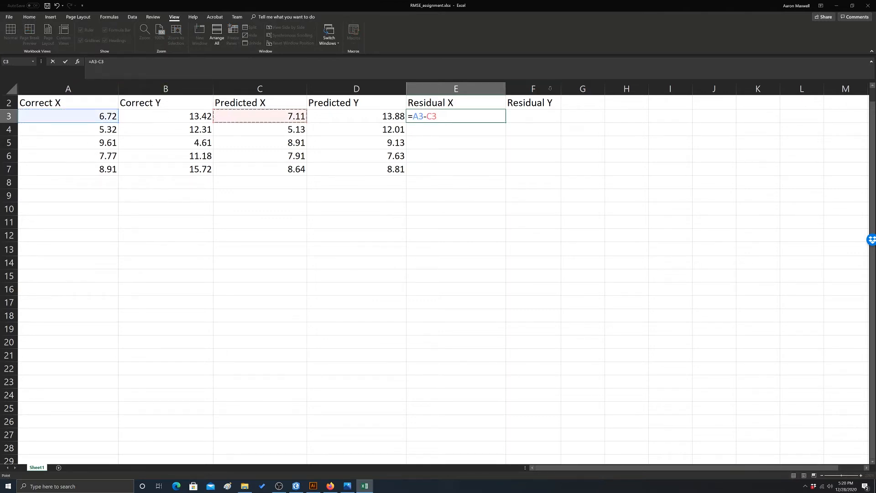
key(Enter)
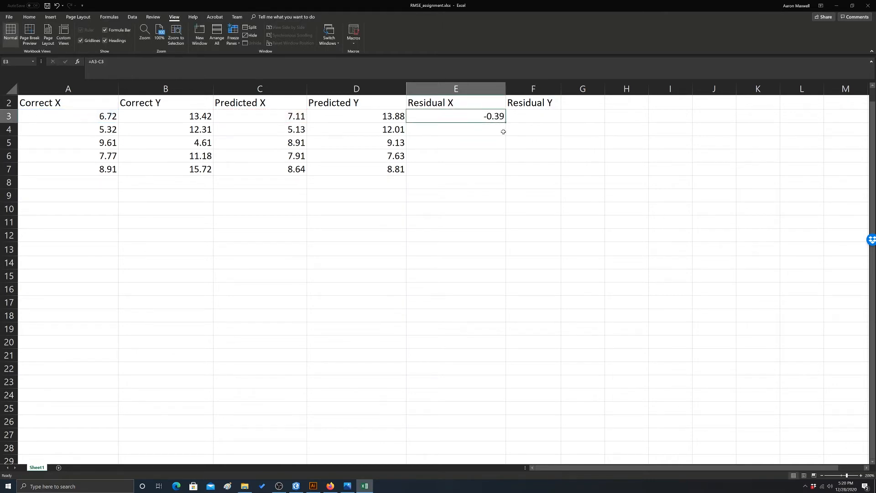
drag(503, 120, 503, 176)
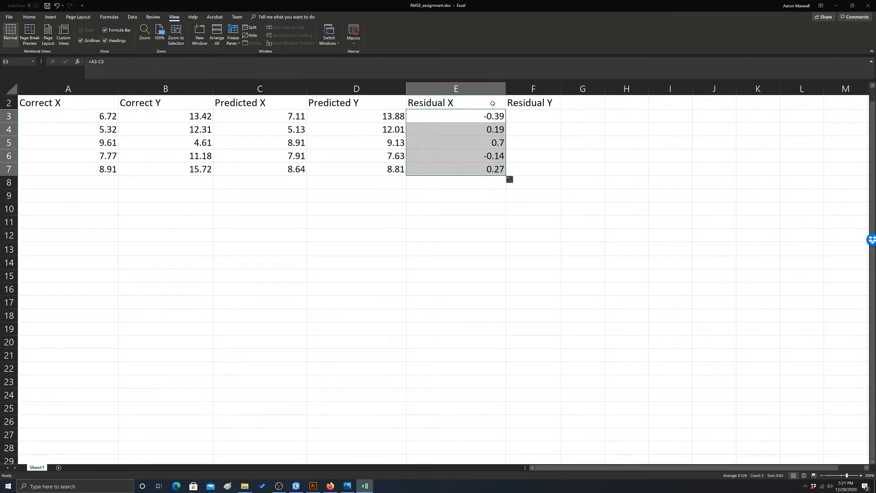
mouse_move(445, 113)
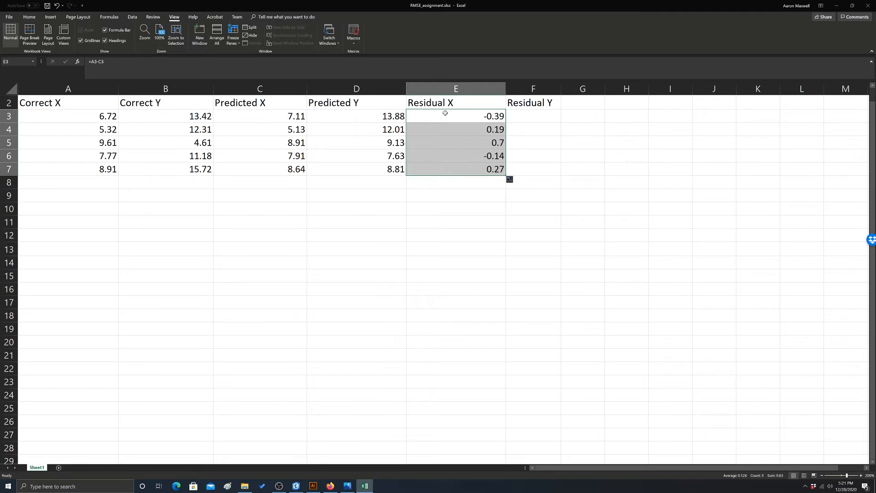
mouse_move(498, 184)
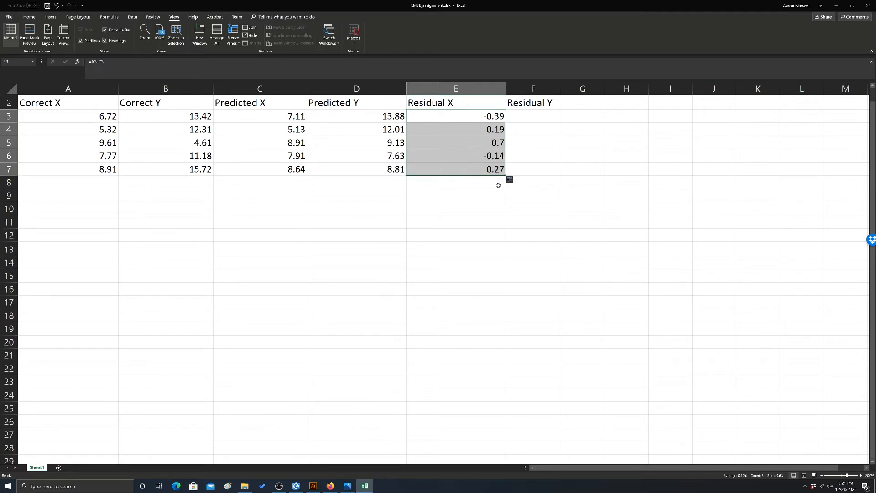
- Enter =B3-D3 in F3 and fill it down to F7, then check the Residual Y formula
click(533, 116)
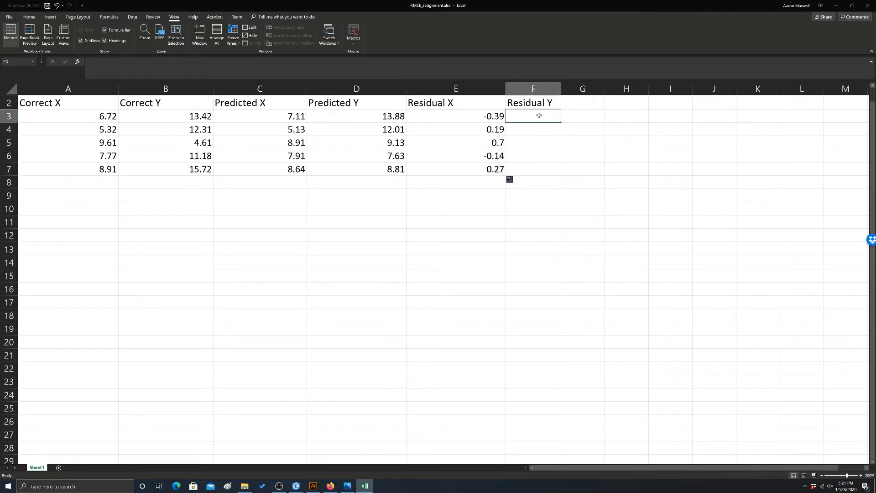
text(=)
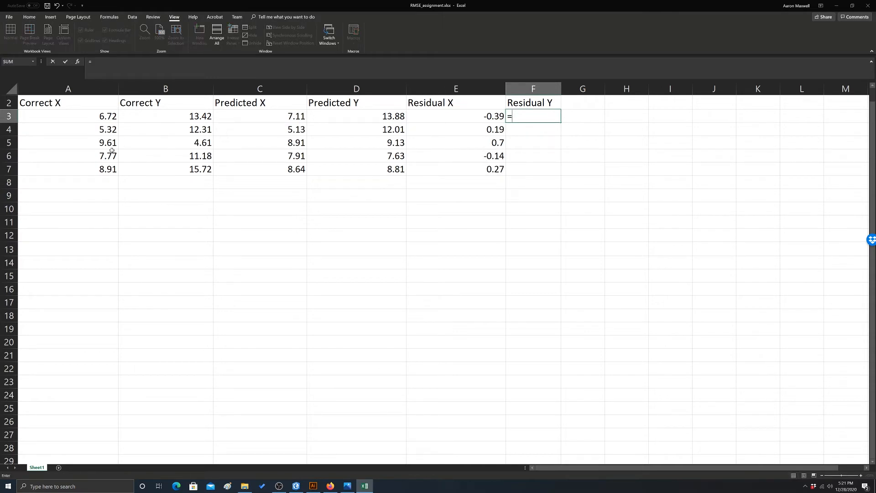
click(155, 116)
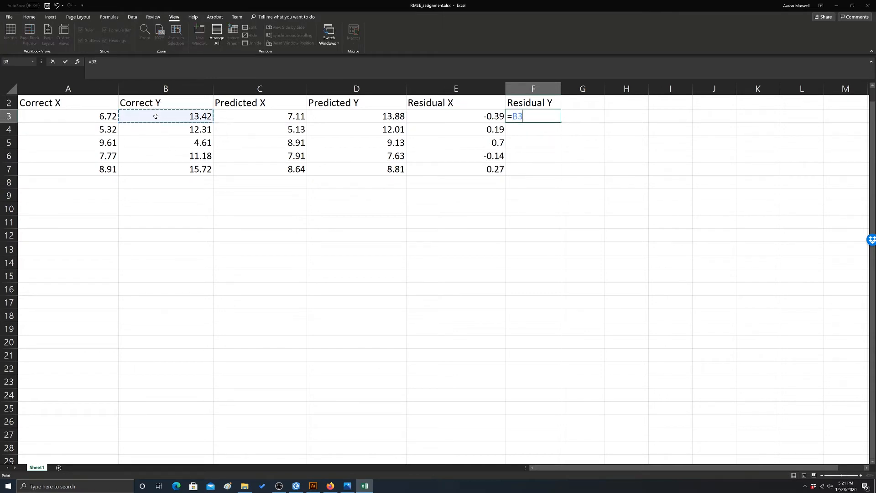
click(376, 116)
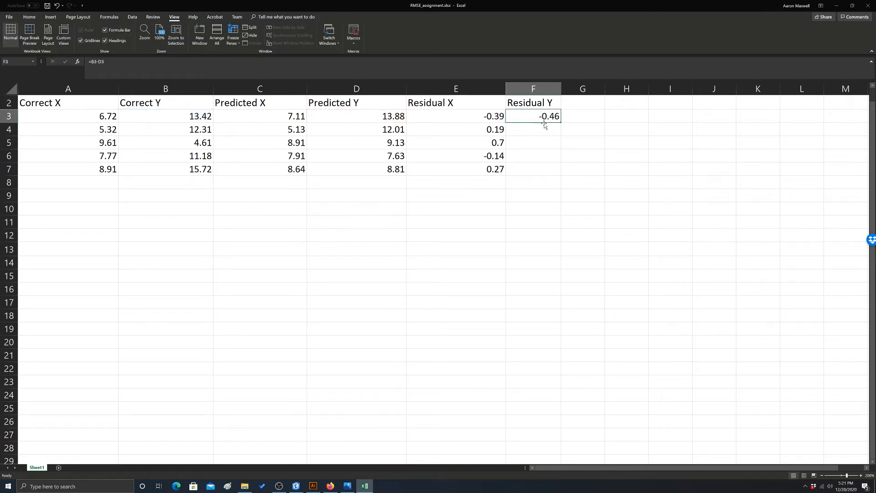
drag(543, 123, 559, 173)
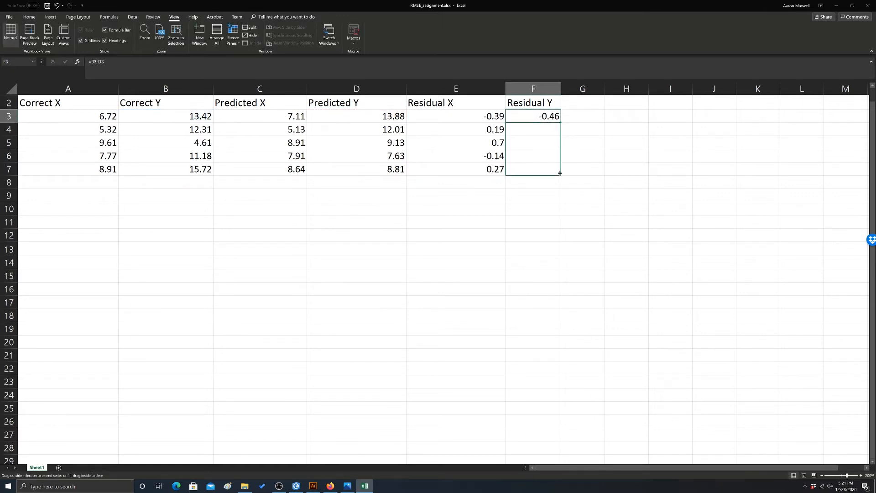
drag(559, 115, 560, 170)
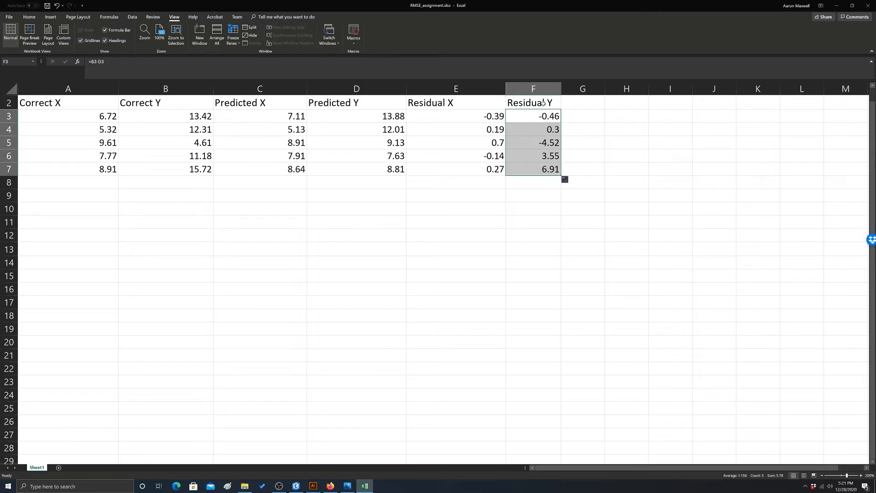
click(533, 102)
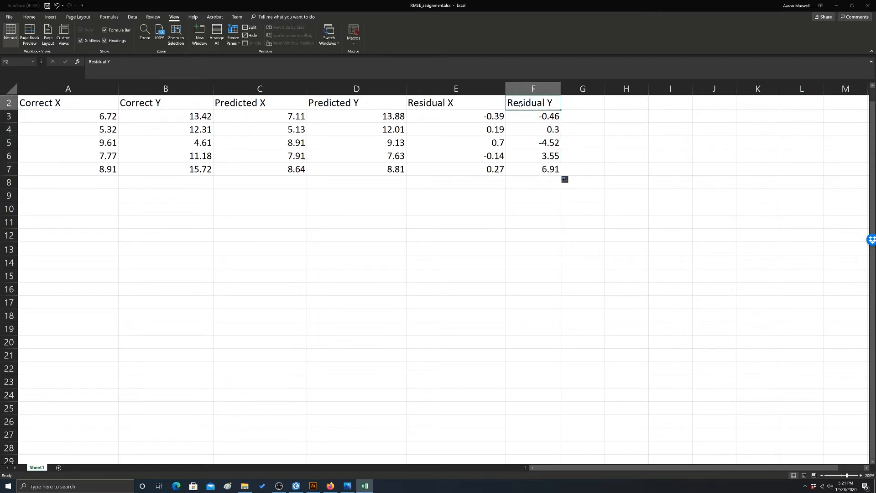
click(533, 116)
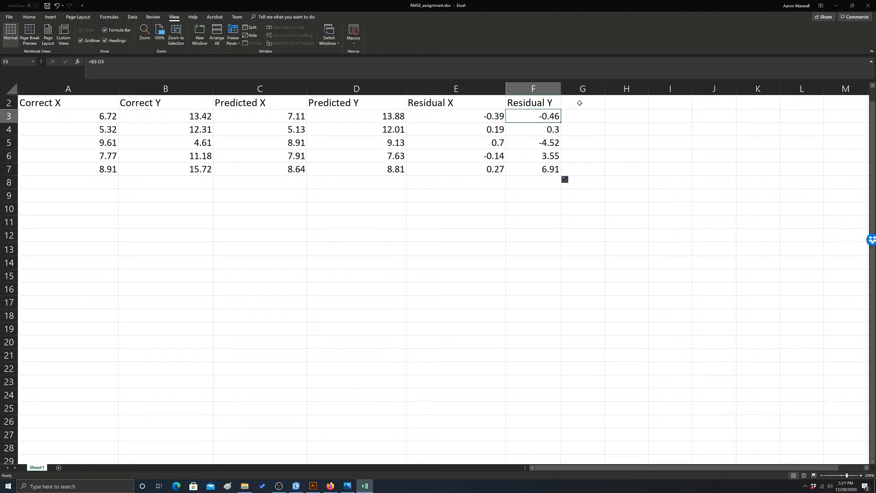
mouse_move(352, 108)
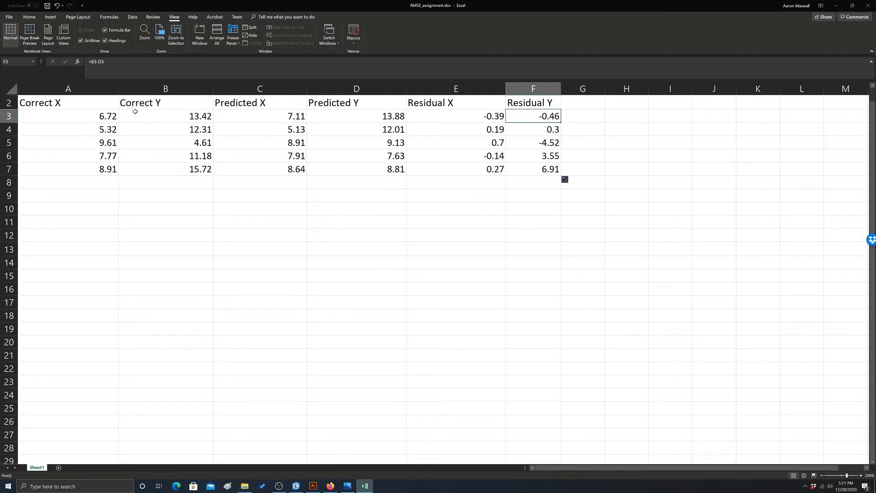
mouse_move(389, 104)
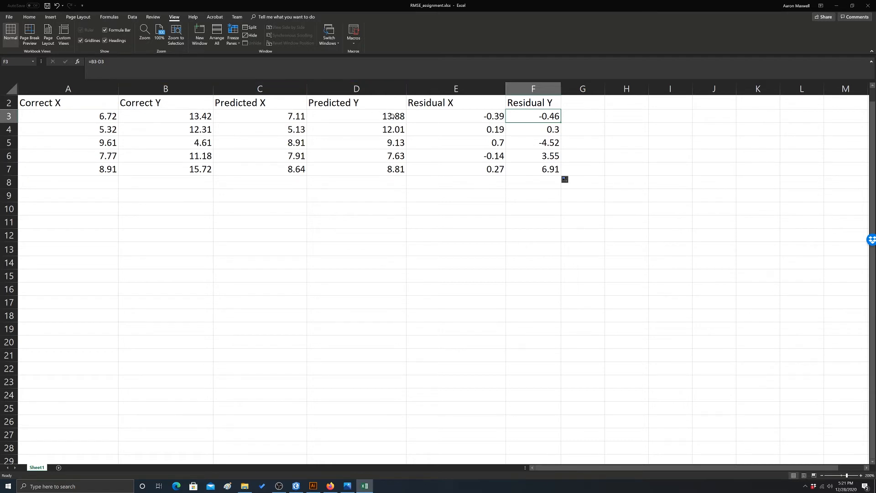
mouse_move(594, 106)
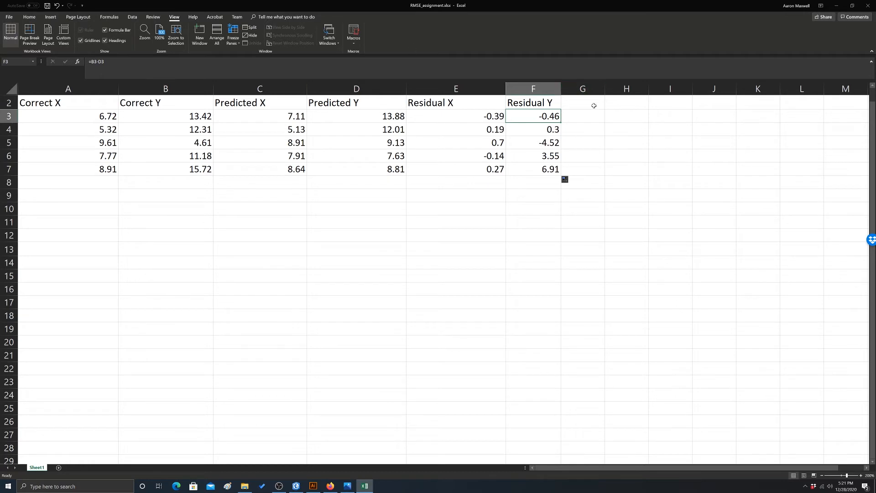
- Label G2 'RX Squared' and H2 'RY Squared', then select G3
click(582, 102)
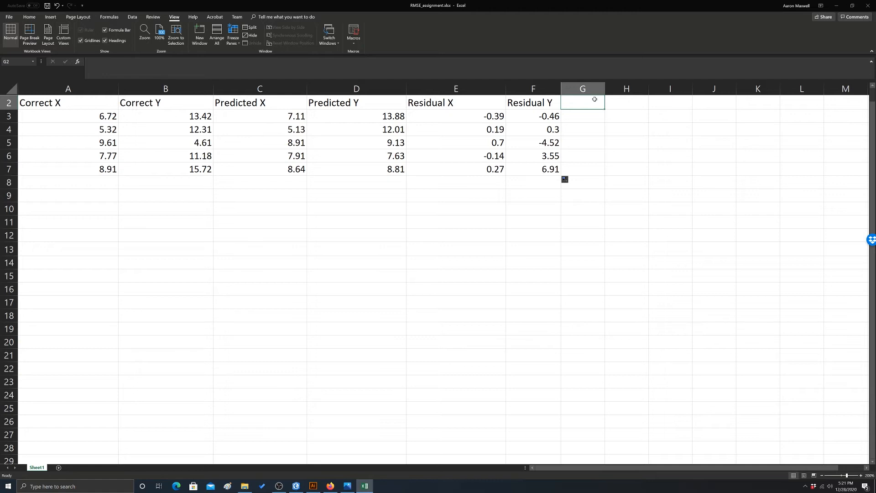
text(RX S)
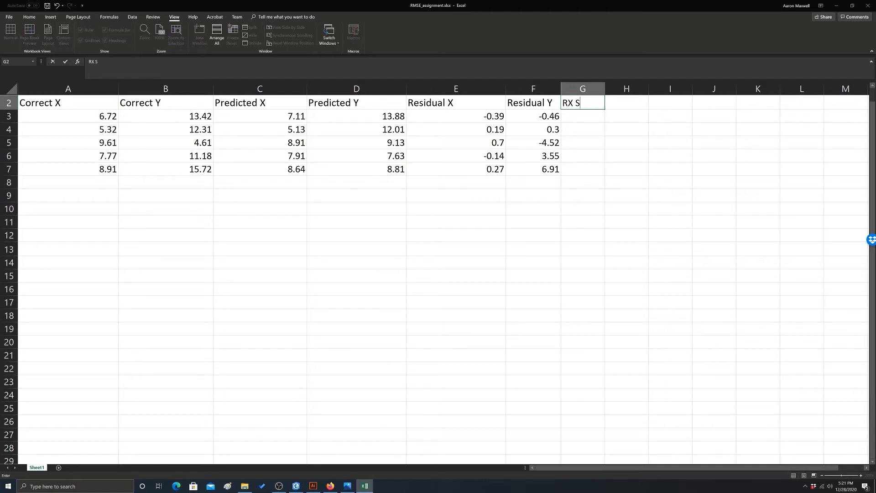
text(quared)
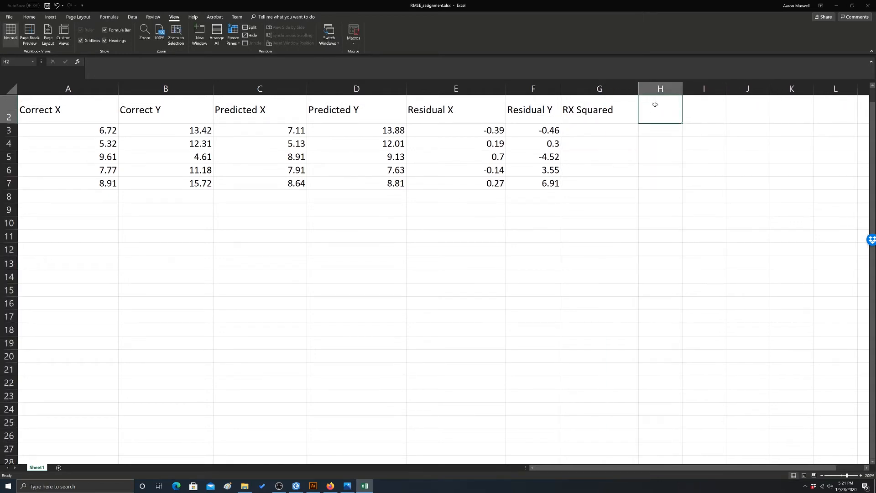
text(R)
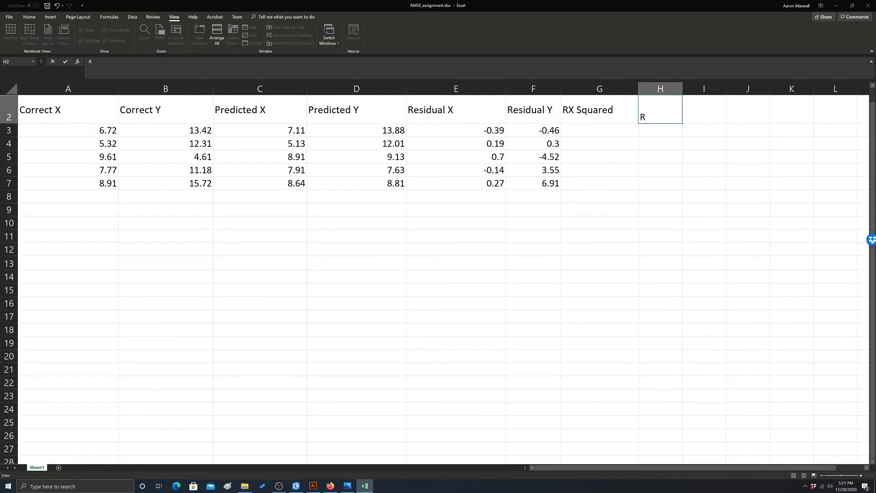
text(Y Squared)
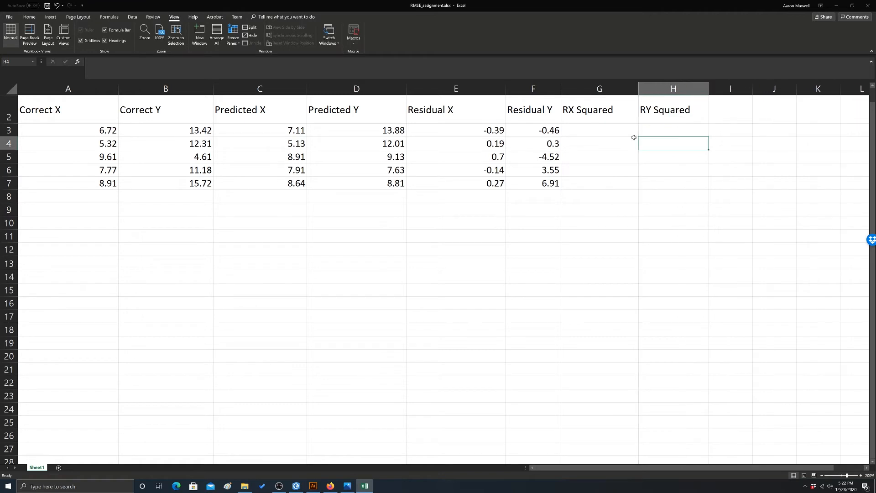
click(600, 129)
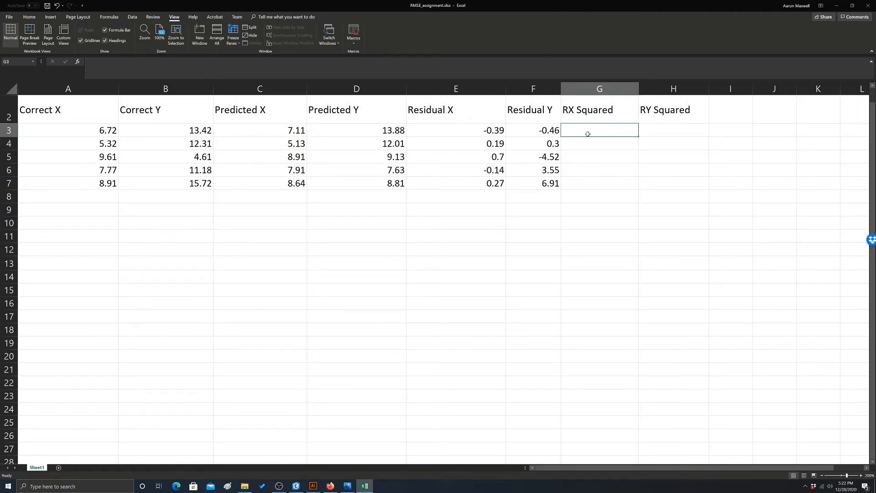
- Enter =E3^2 in G3 and fill the RX Squared column down to G7
text(=)
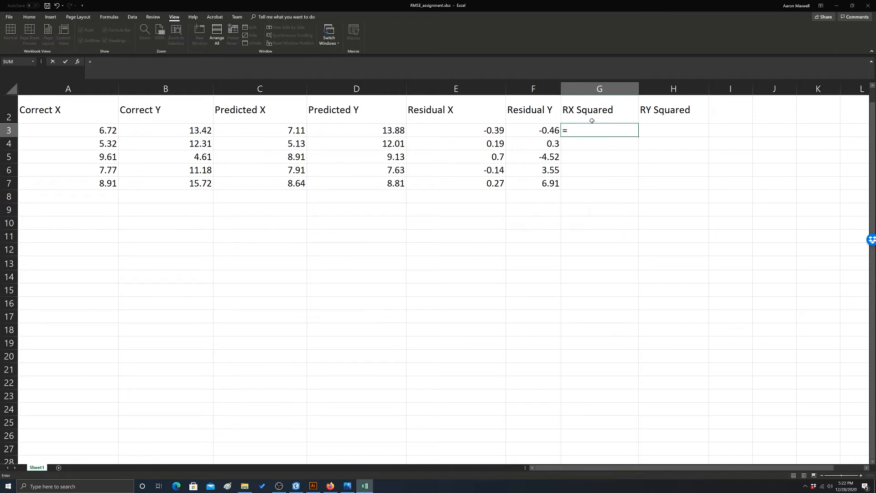
click(467, 132)
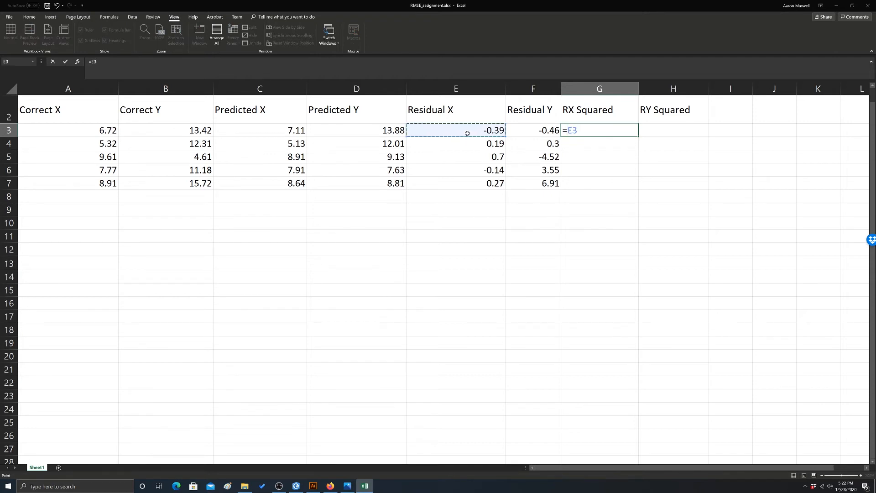
key(Enter)
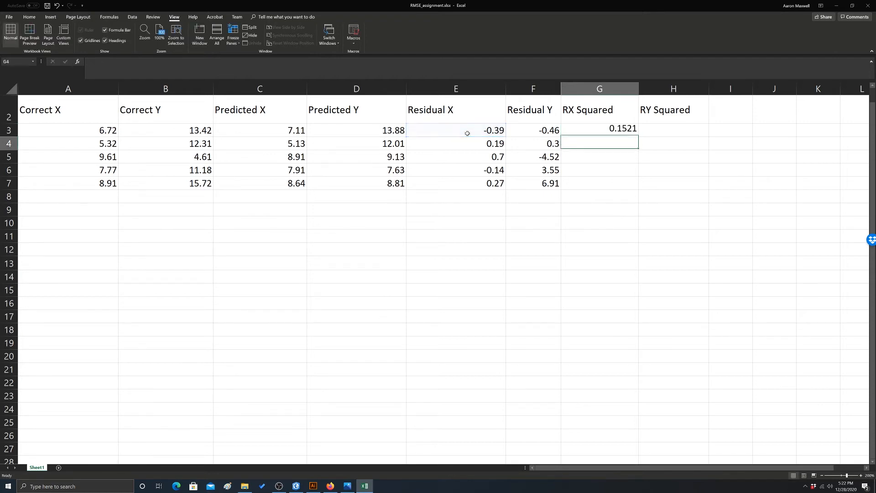
click(600, 130)
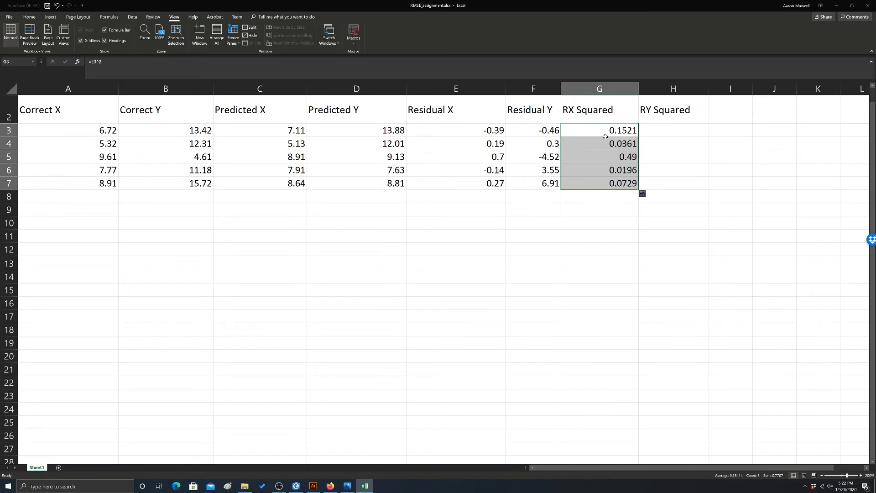
mouse_move(662, 147)
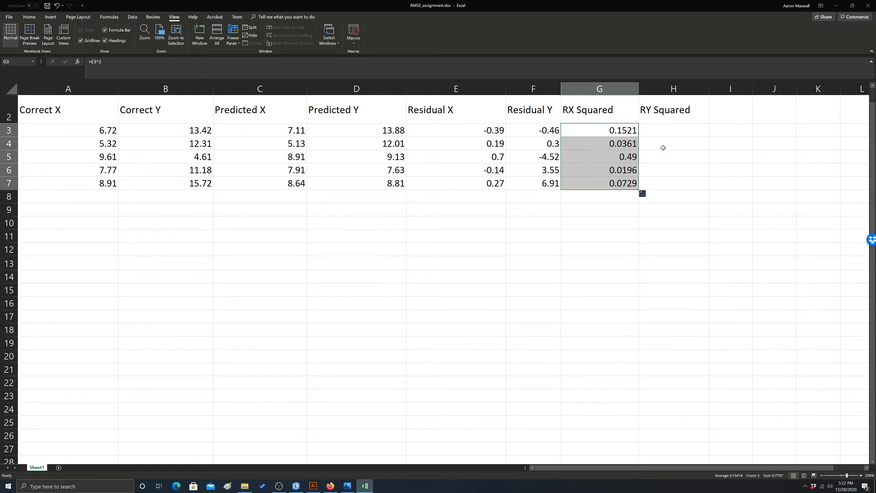
- Enter =F3^2 in H3, fill RY Squared down to H7, and check the last value
click(673, 130)
text(=F3)
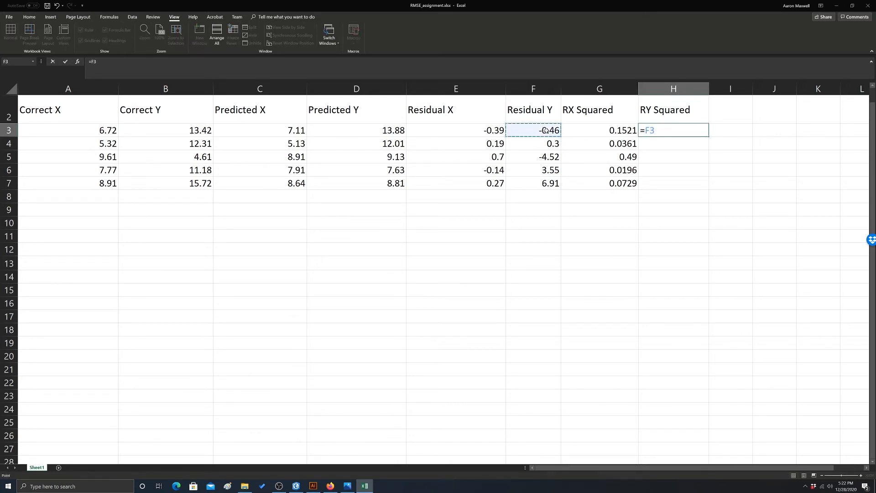
key(enter)
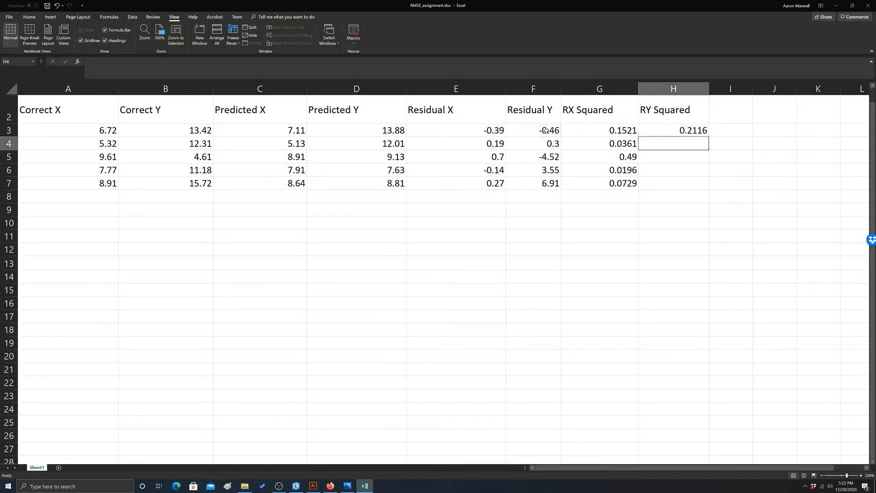
click(674, 130)
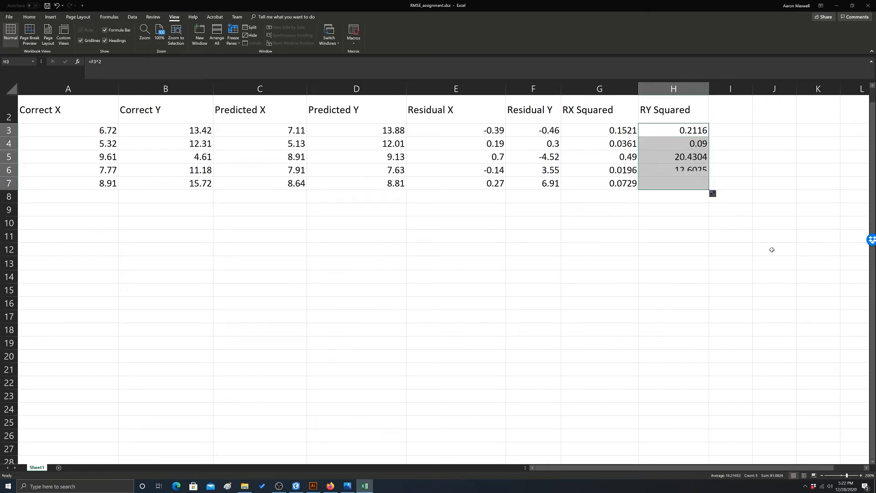
click(774, 182)
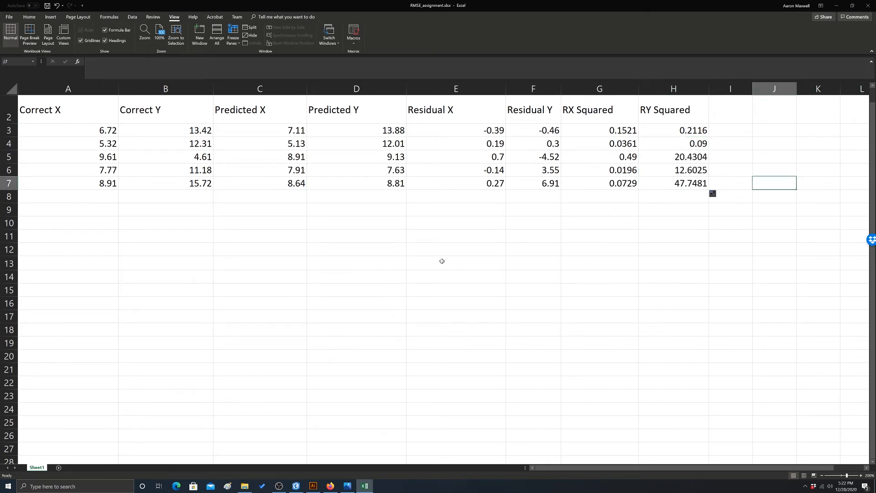
mouse_move(668, 187)
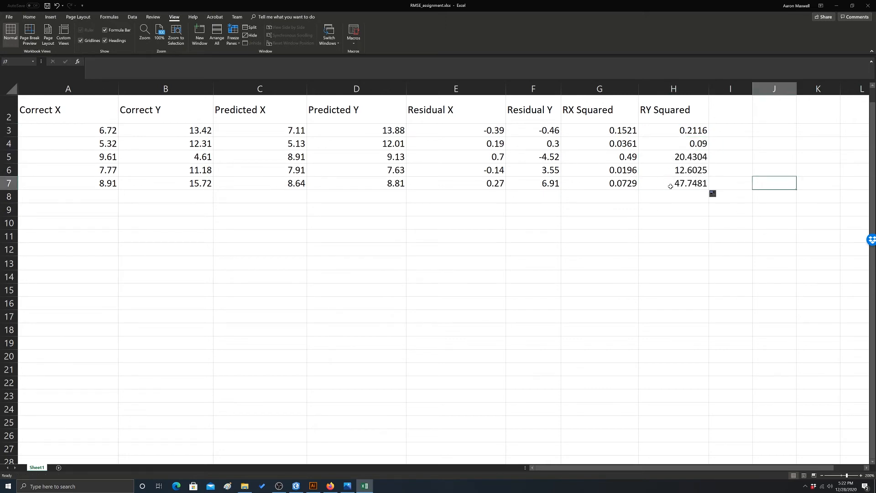
click(674, 184)
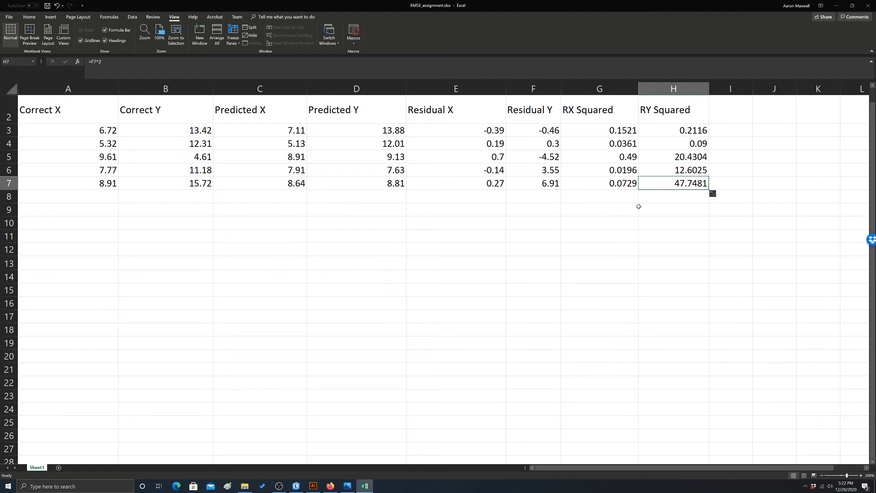
mouse_move(533, 209)
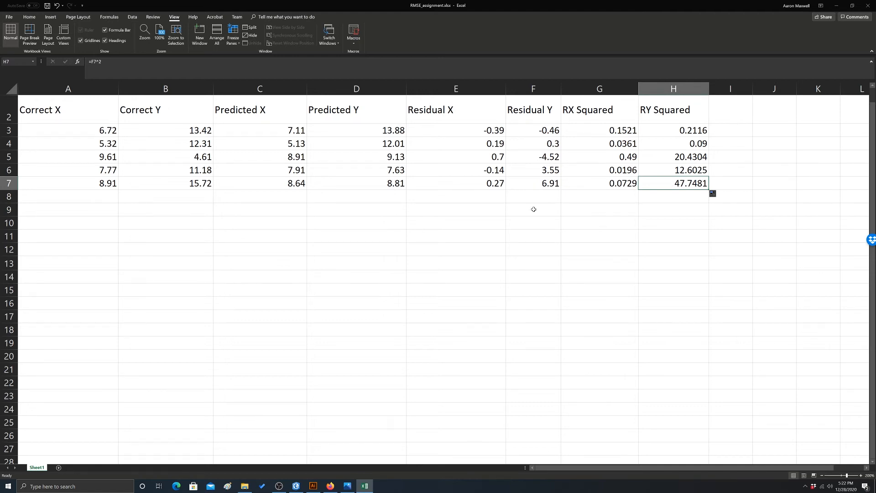
click(673, 197)
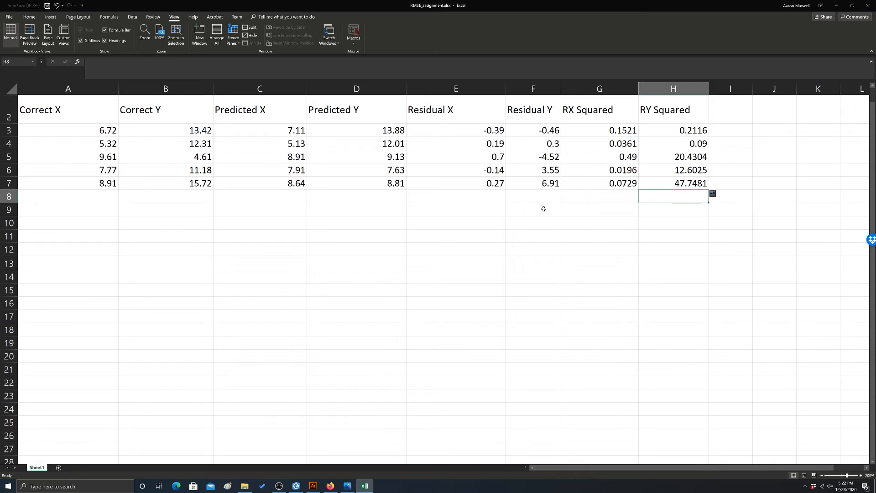
- Label F8 'RMSE' and start G8 as SUM(G3:G7)/5 over the RX Squared values
click(533, 197)
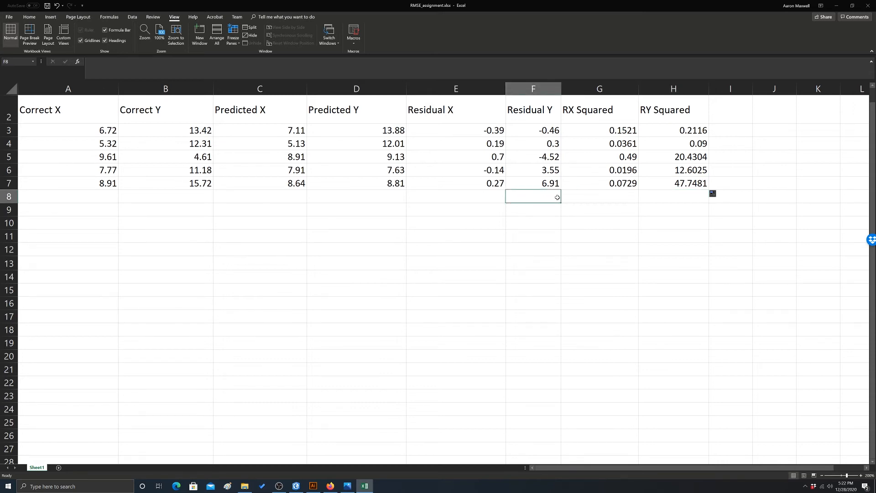
text(RMSE)
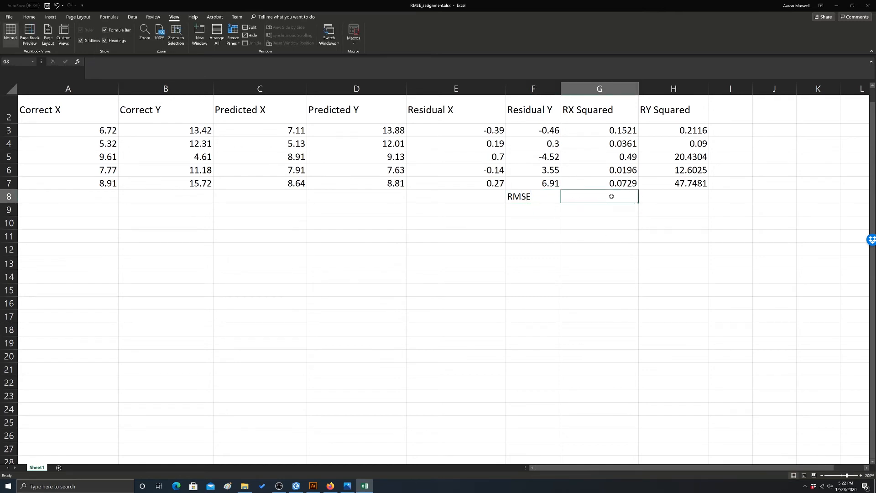
text(=)
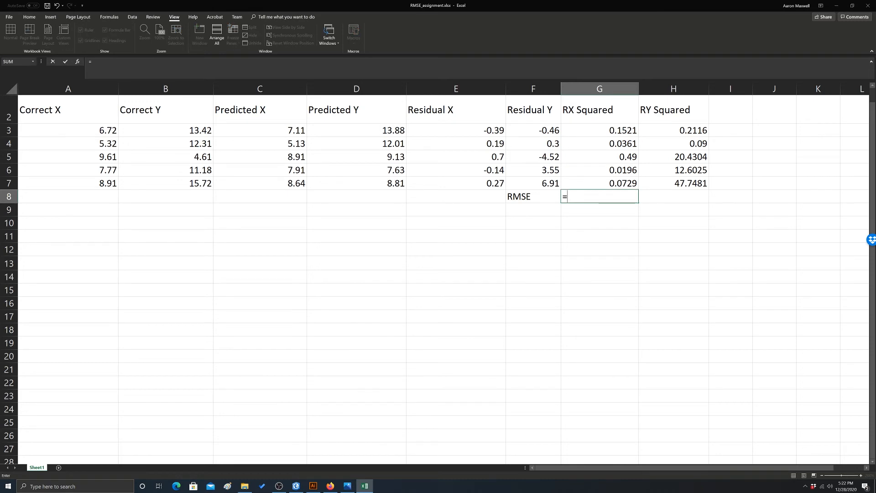
text(SUM()
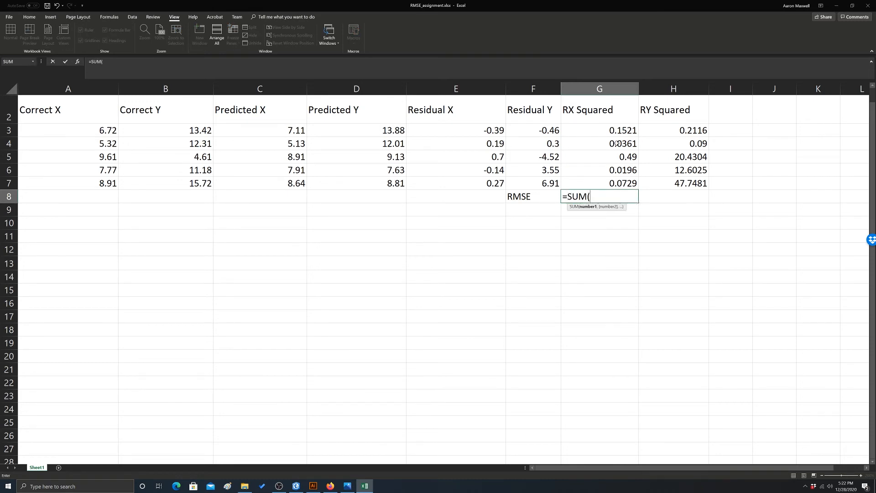
drag(599, 130, 599, 183)
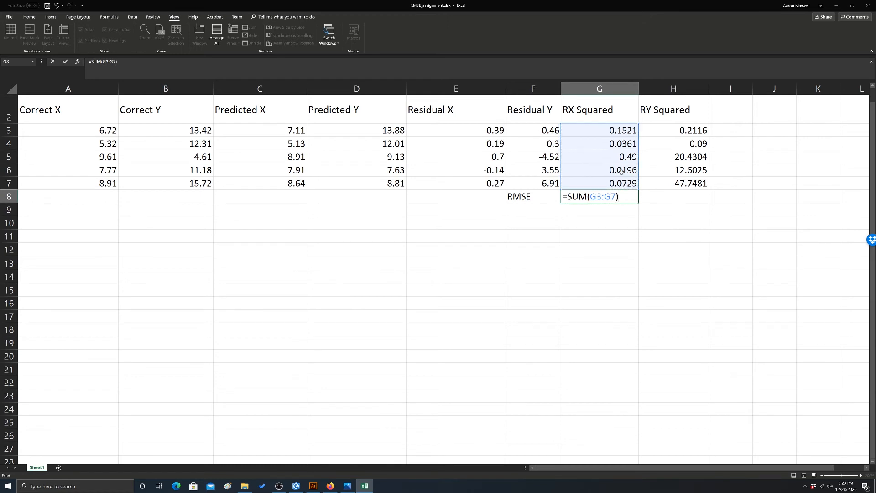
text(/)
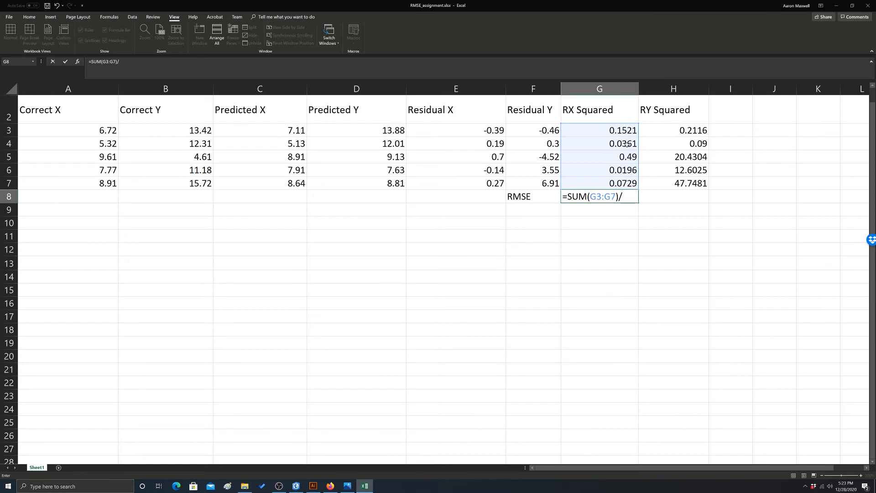
text(5)
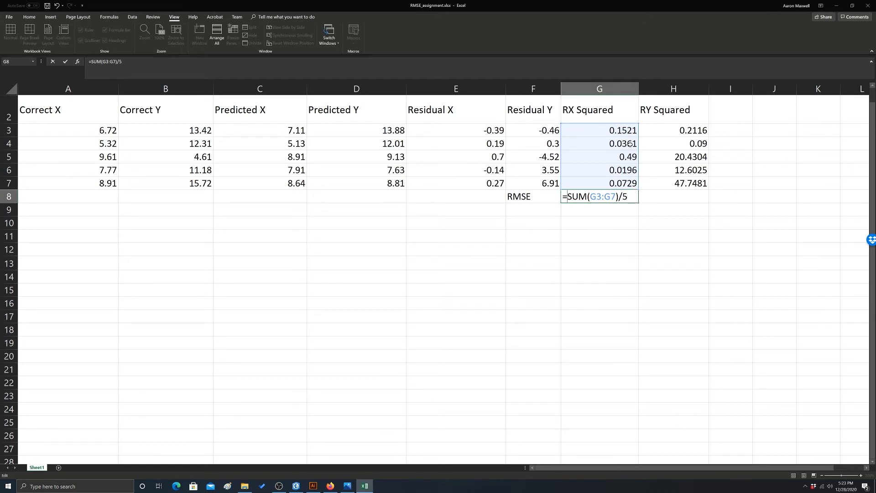
- Wrap it in SQRT and drop the /5 so G8 reads =SQRT(SUM(G3:G7)), giving 0.87789521
text(SQ)
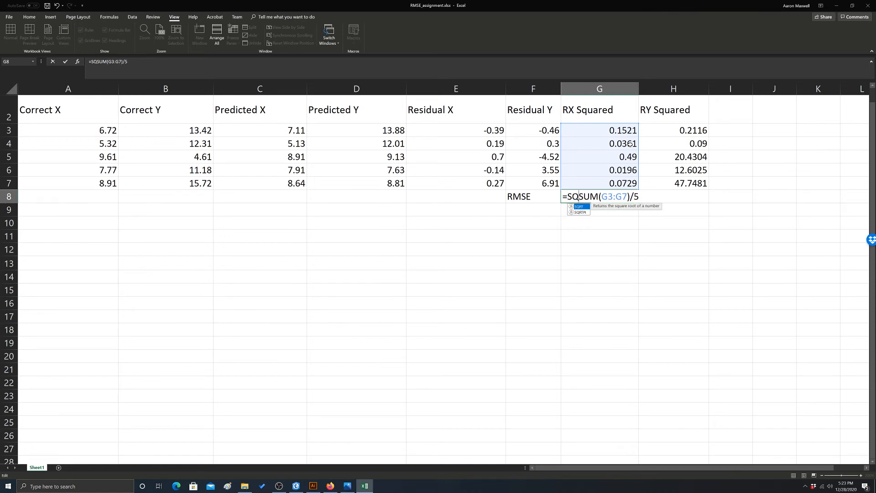
text(RT)
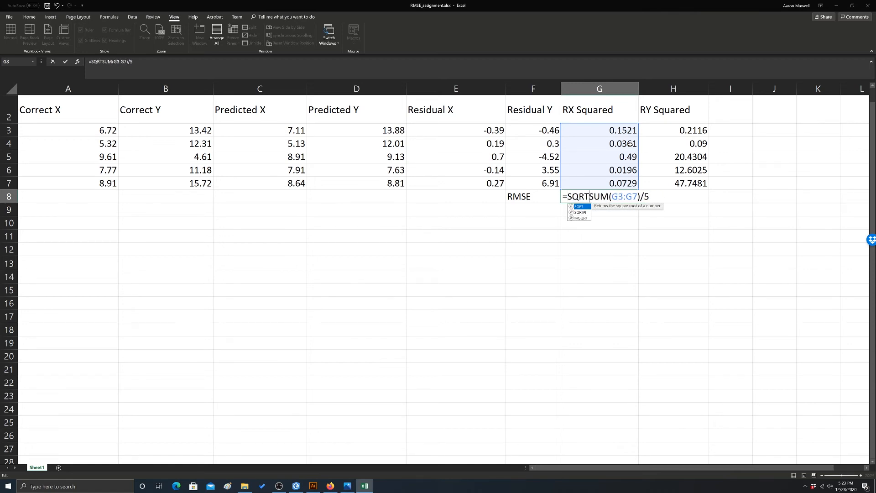
text(()
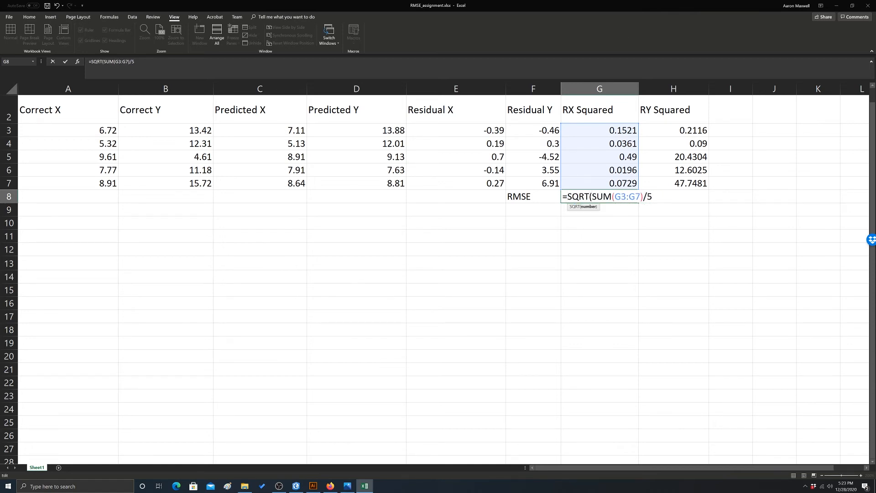
key(Backspace)
text())
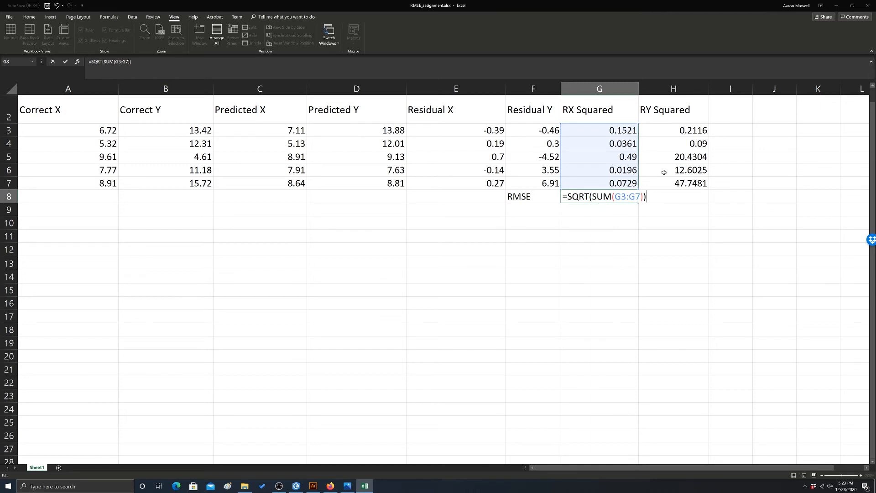
key(Enter)
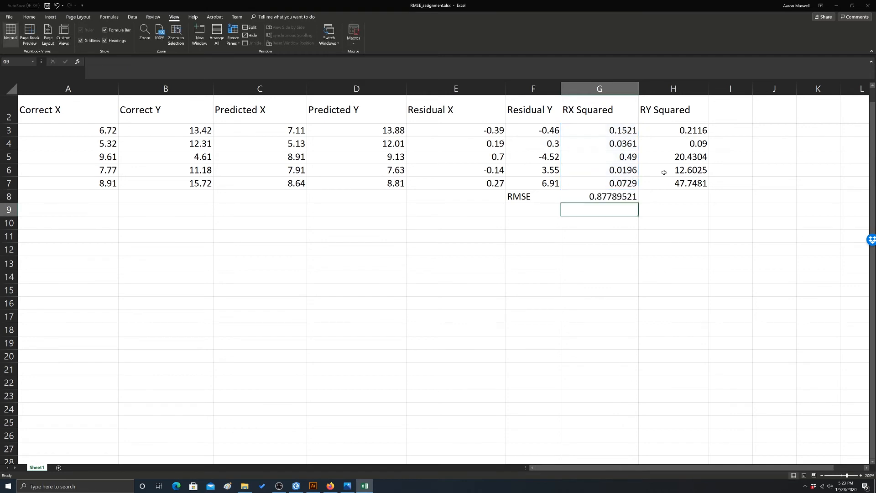
- Copy the G8 RMSE formula to H8 for 9.00458772, then check H3:H7, G8 and H8
click(609, 196)
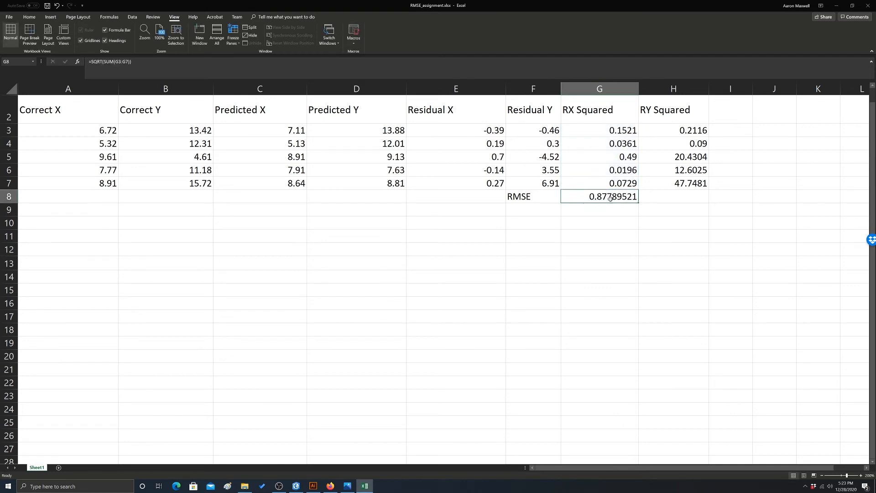
mouse_move(626, 204)
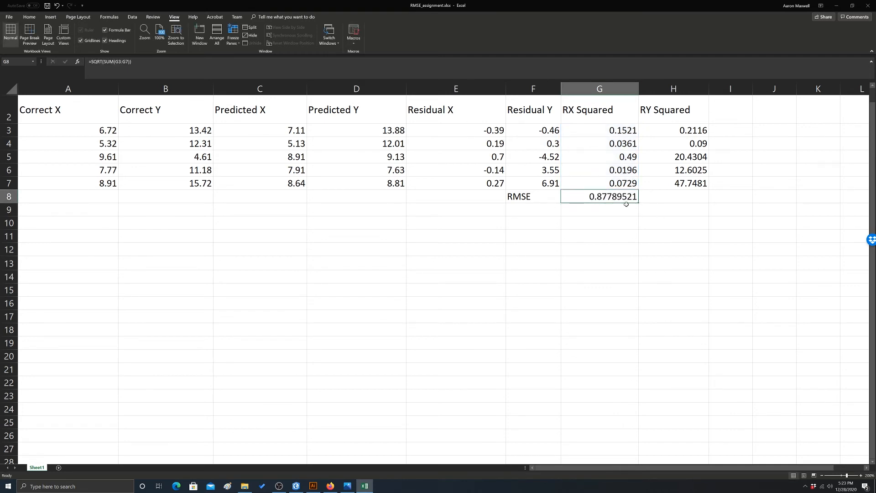
drag(626, 196, 674, 196)
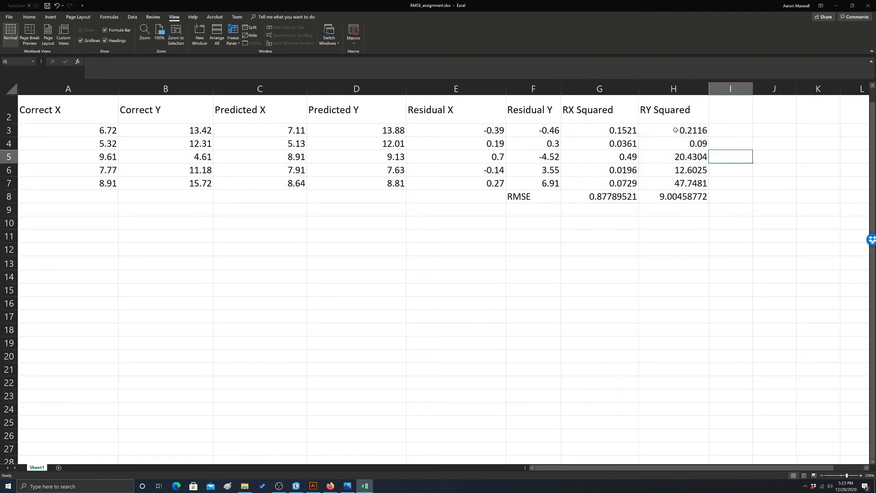
drag(673, 130, 673, 183)
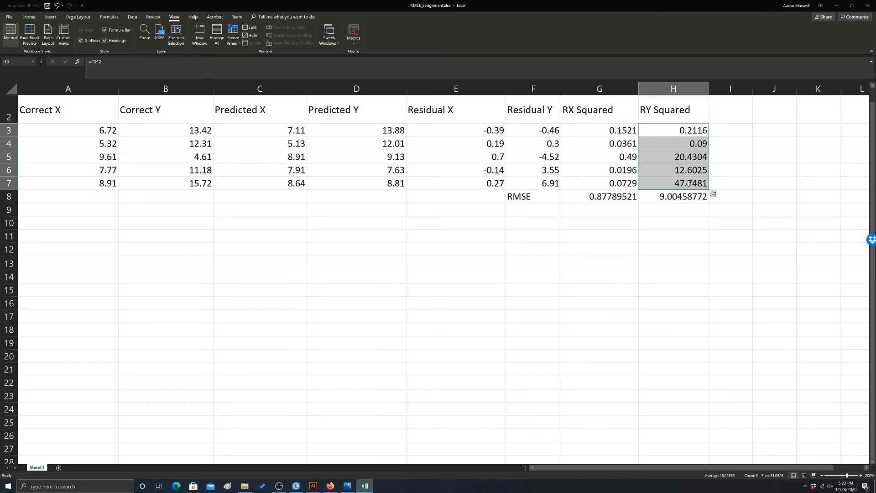
click(600, 197)
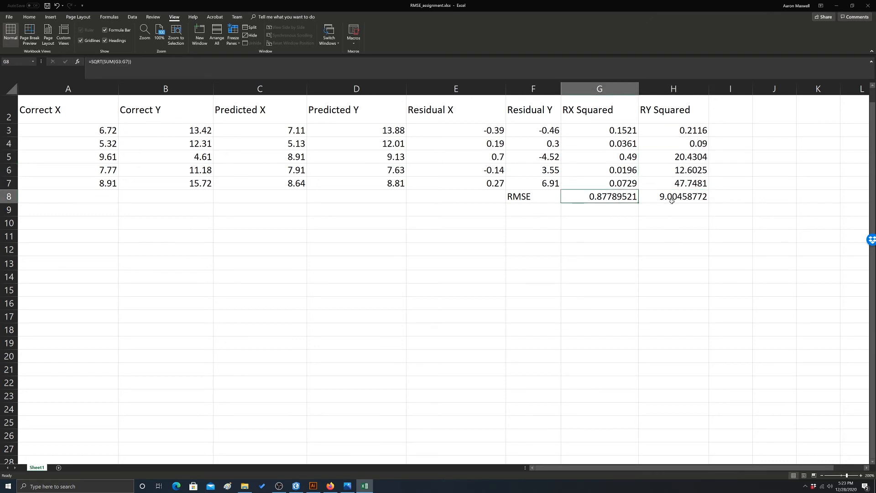
click(674, 196)
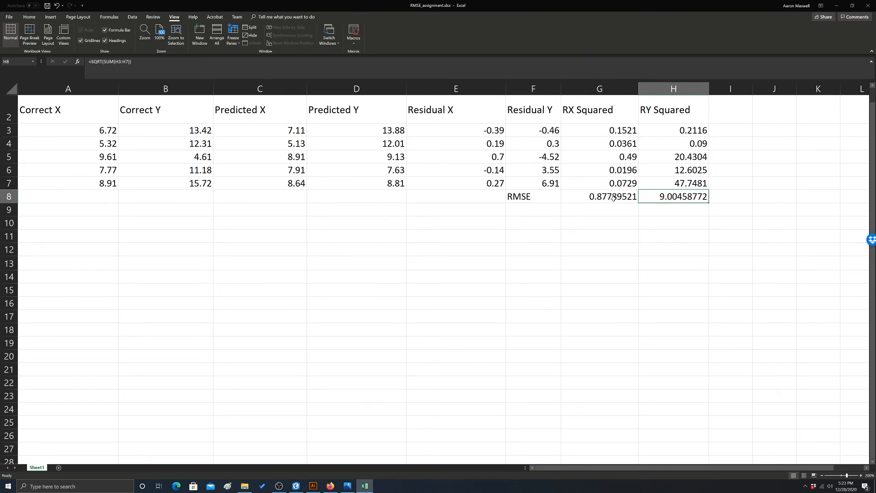
mouse_move(601, 204)
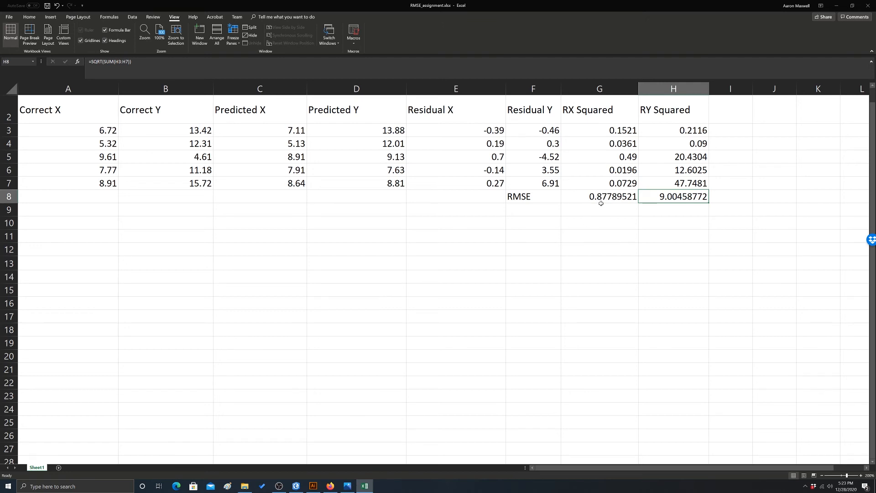
mouse_move(619, 204)
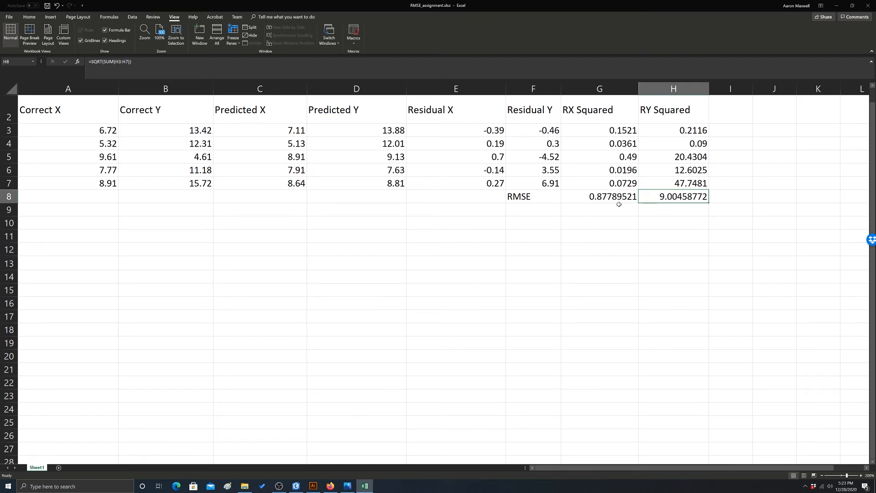
mouse_move(662, 206)
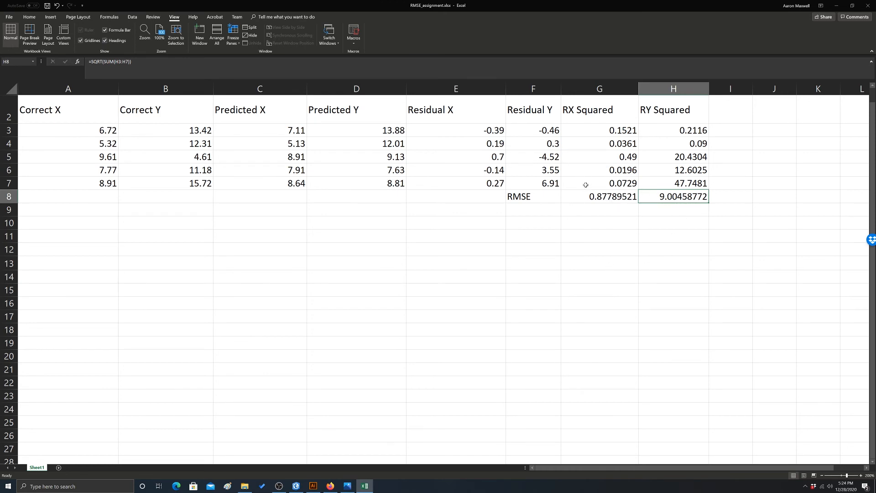
mouse_move(606, 210)
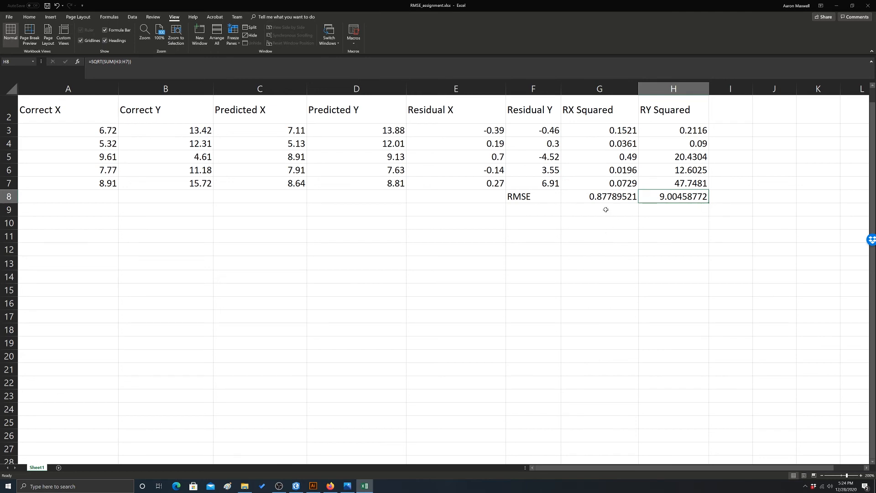
- Enter =SQRT(G8^2 + H8^2) in H9 for a total RMSE of 9.04728136
click(673, 210)
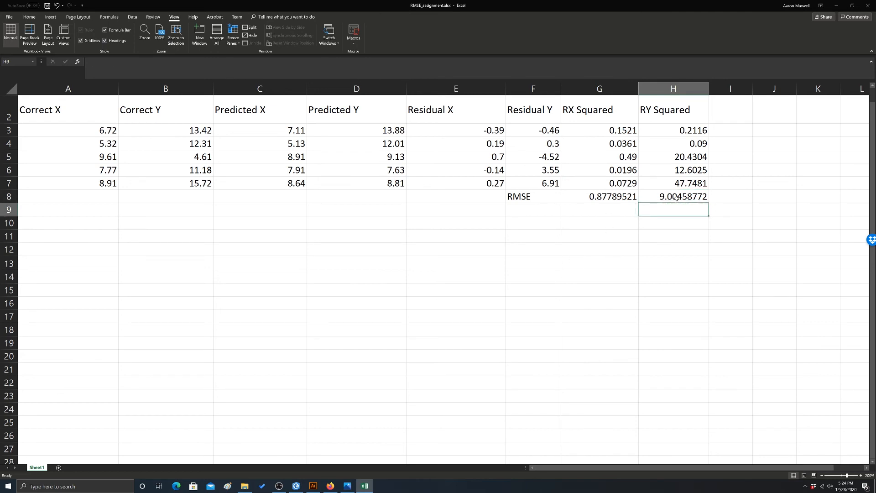
text(=)
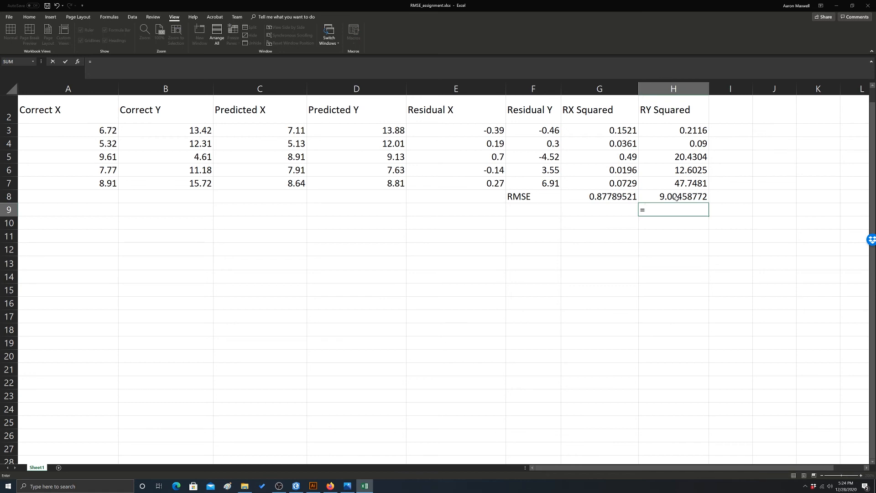
text(S)
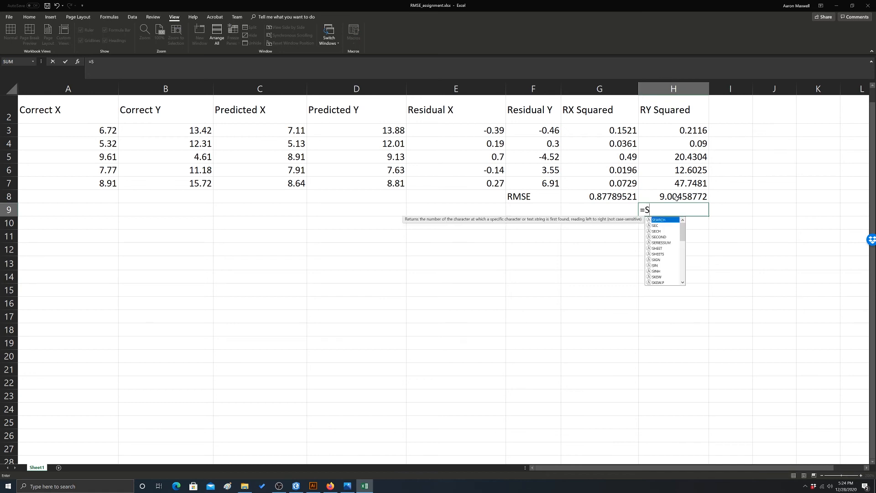
text(QRT()
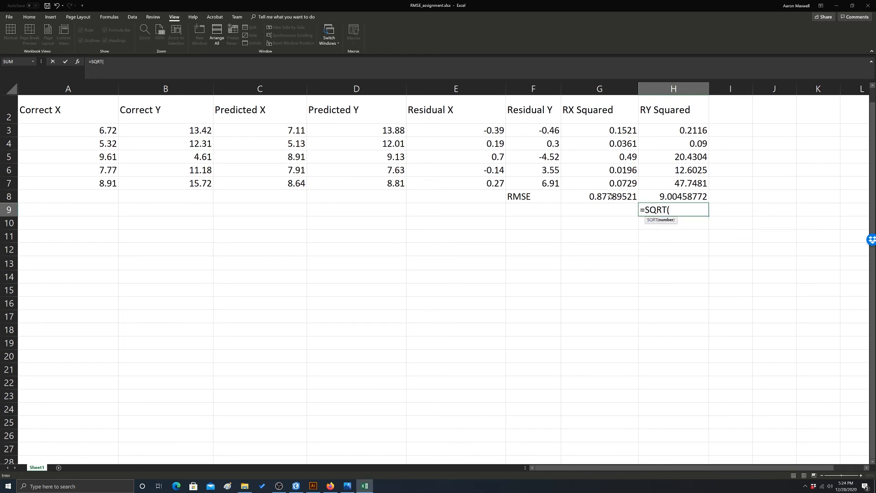
click(598, 196)
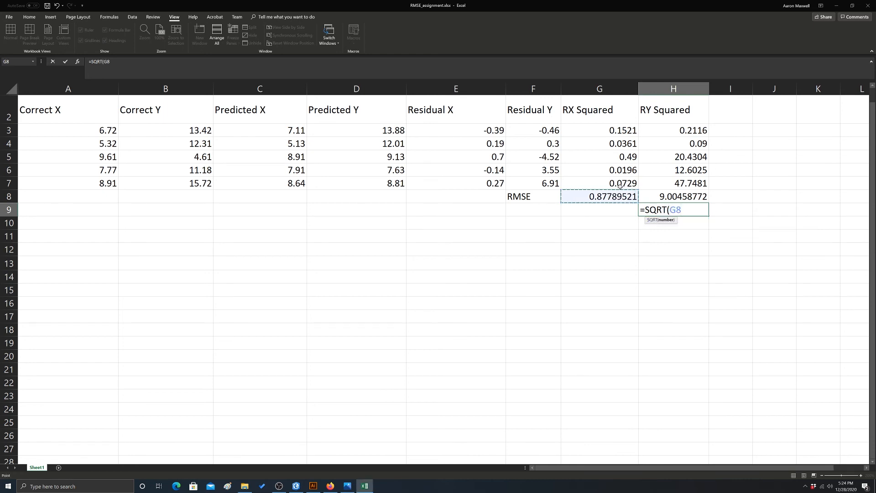
text(^)
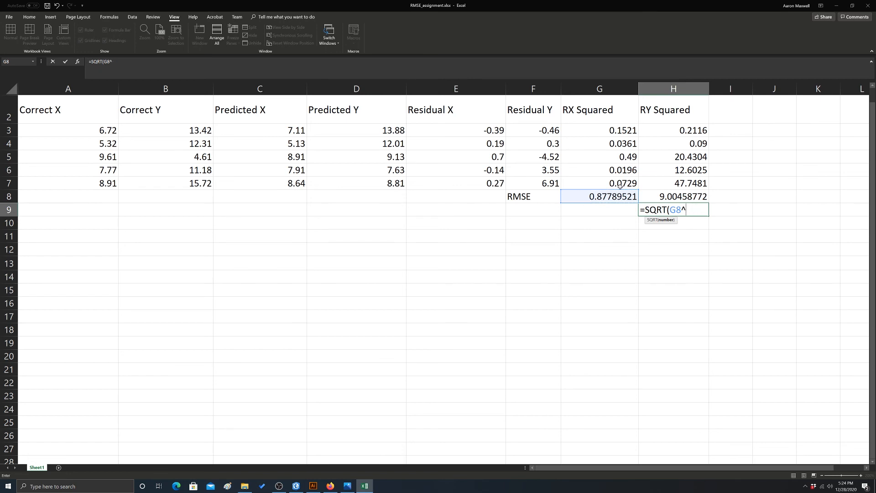
text(2 +)
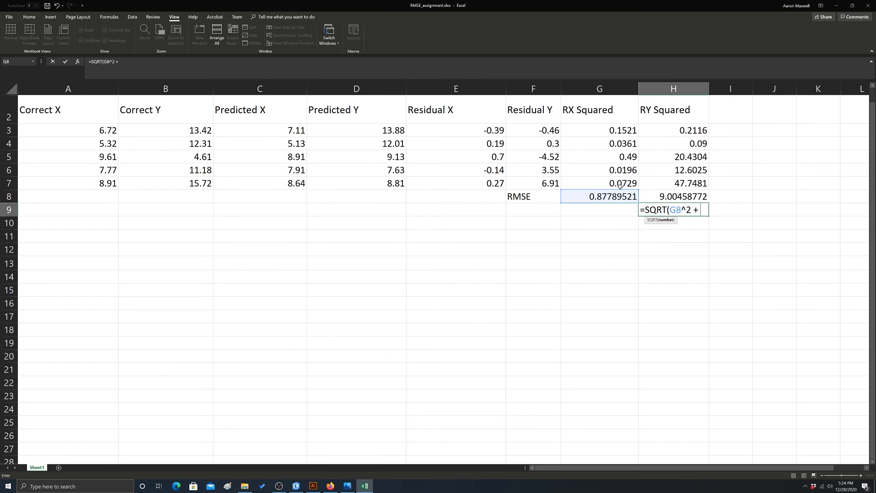
click(673, 196)
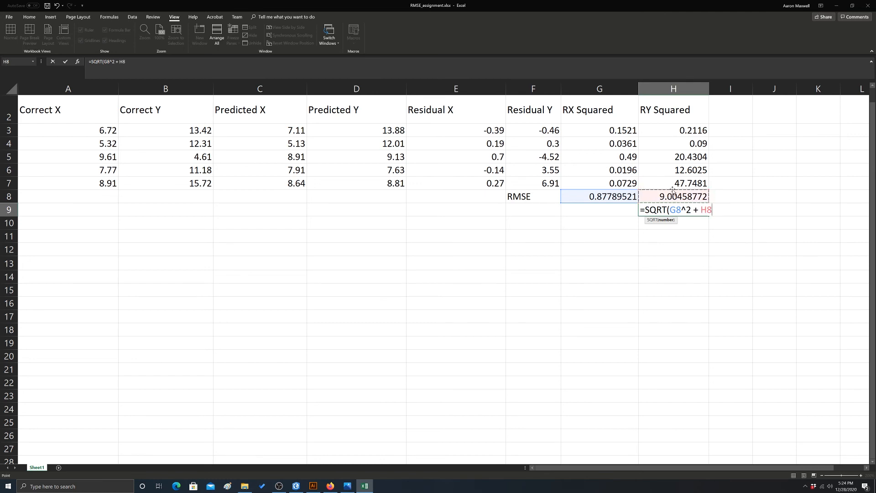
text(^)
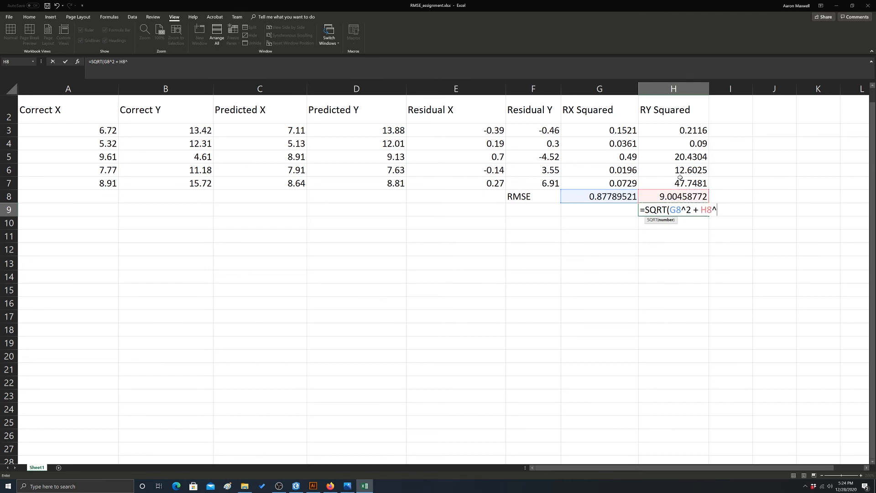
text(2))
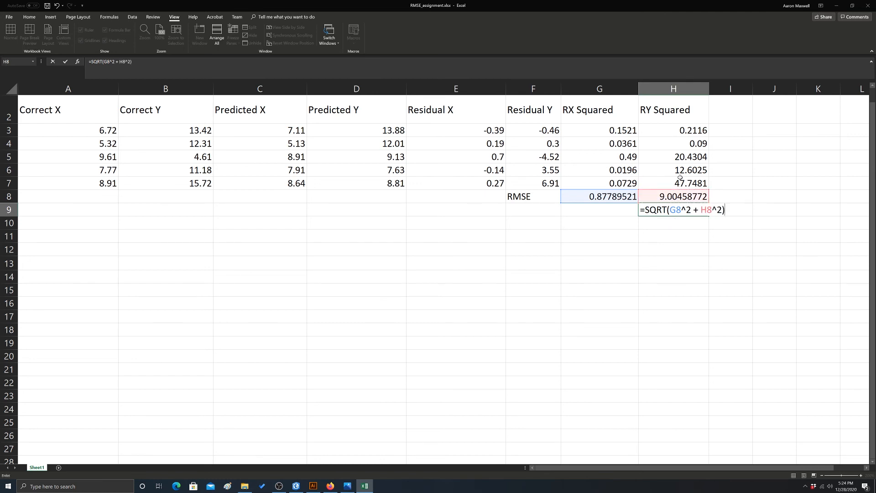
key(Enter)
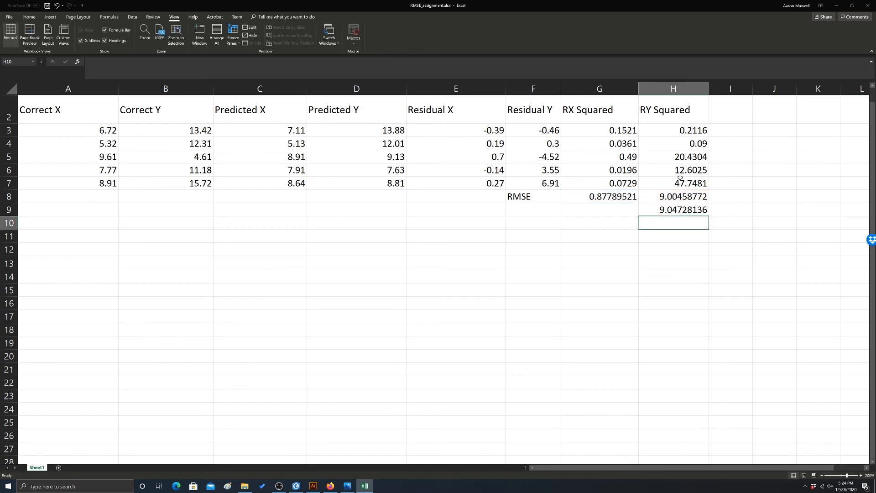
click(674, 210)
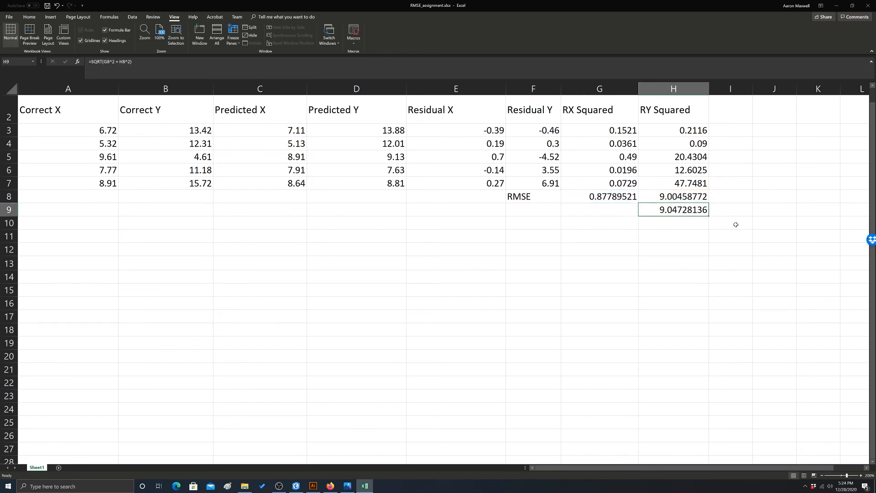
mouse_move(737, 232)
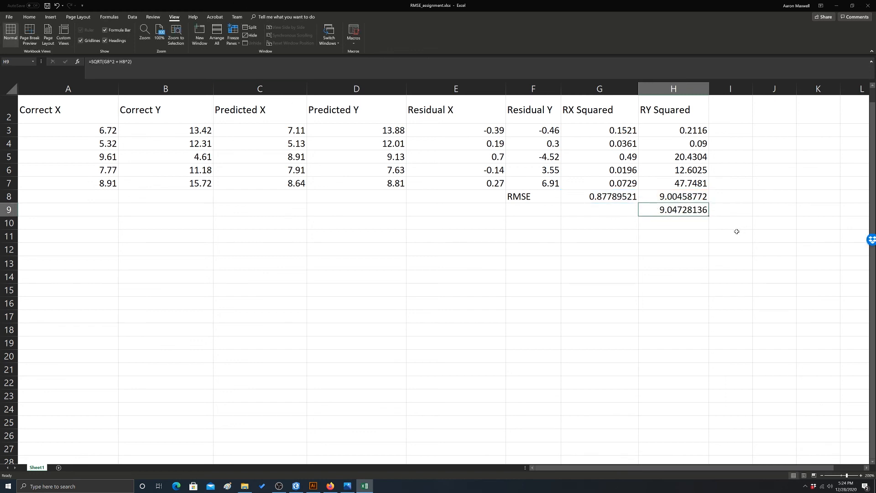
mouse_move(568, 169)
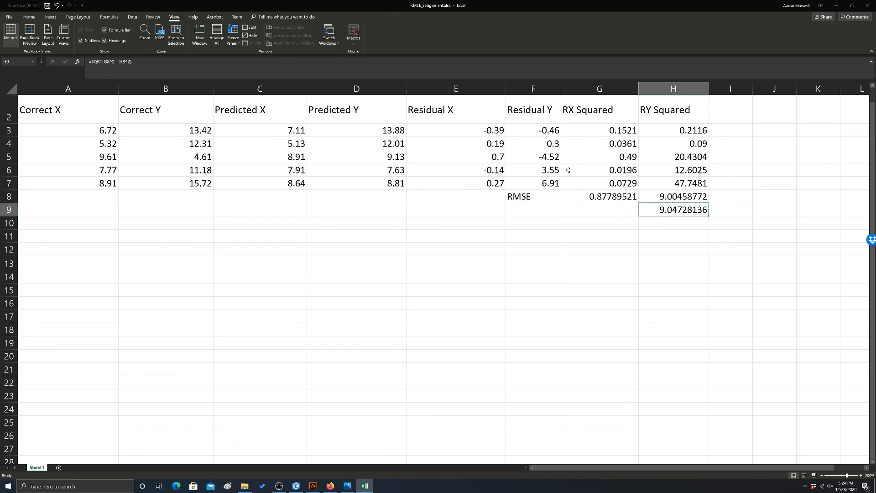
mouse_move(568, 170)
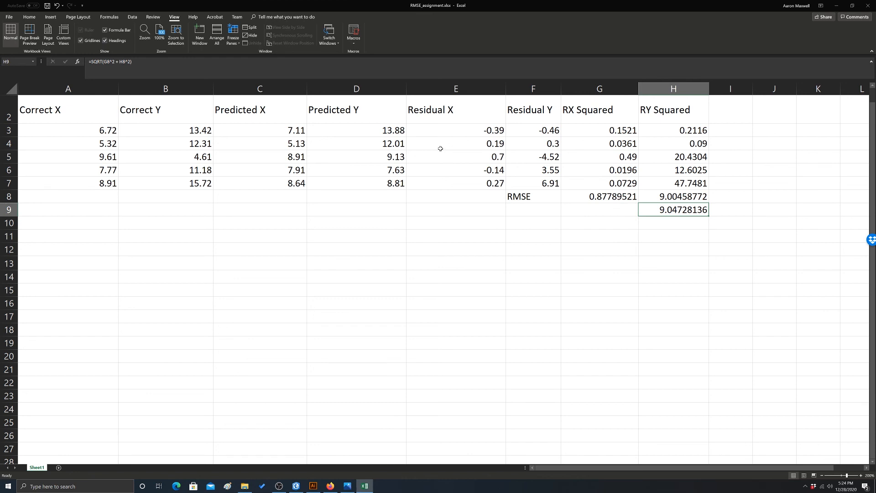
mouse_move(829, 226)
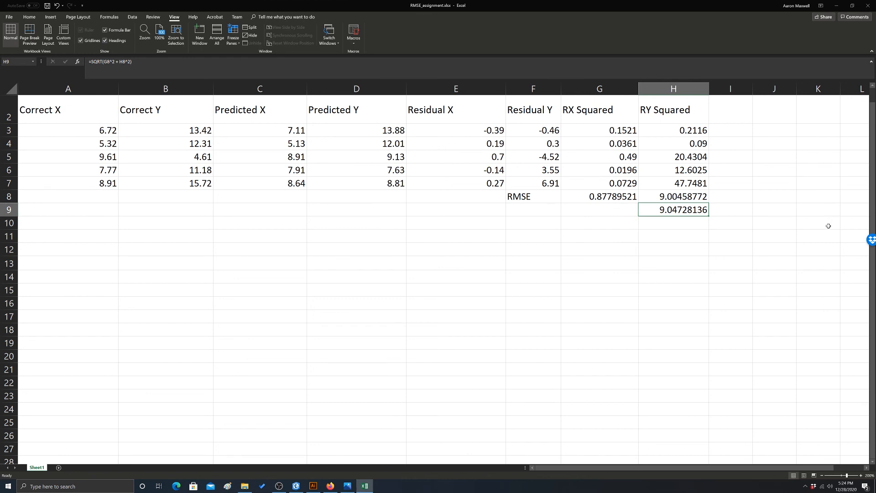
mouse_move(825, 193)
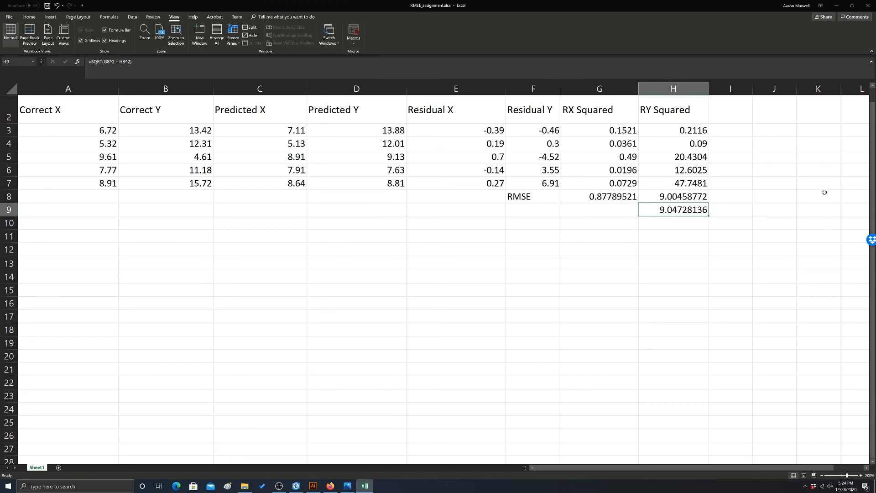